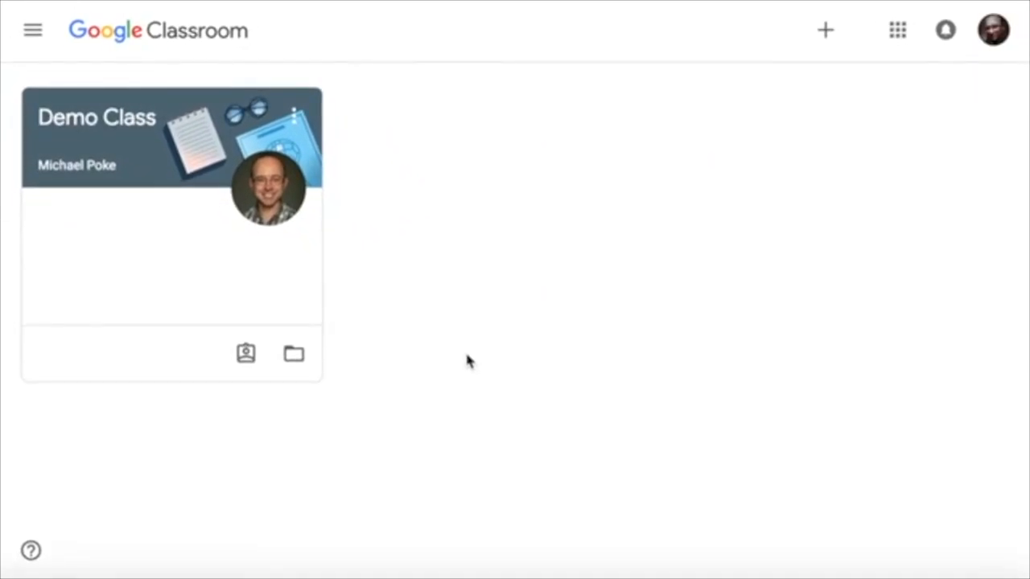
mouse_move(743, 180)
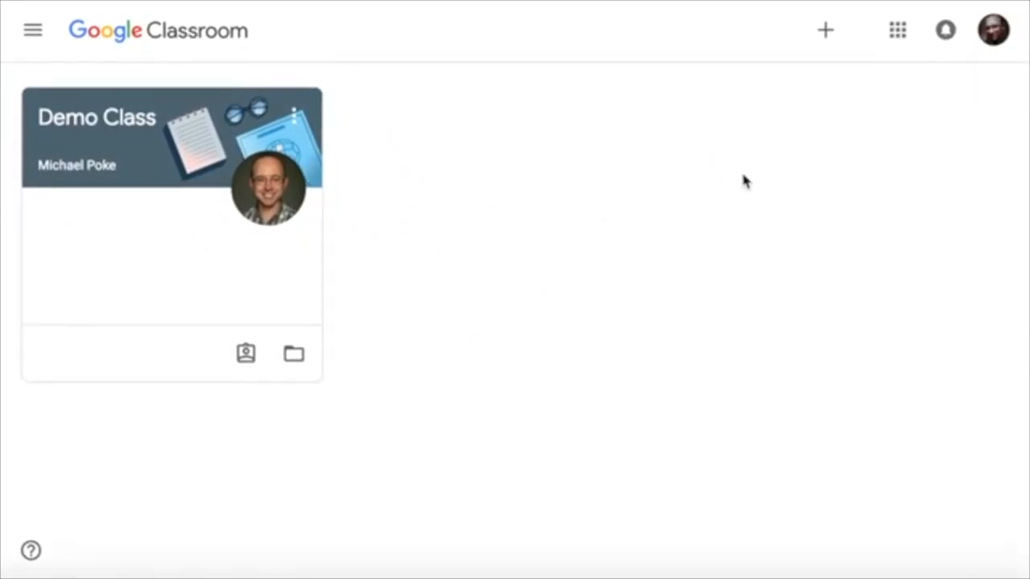
mouse_move(825, 29)
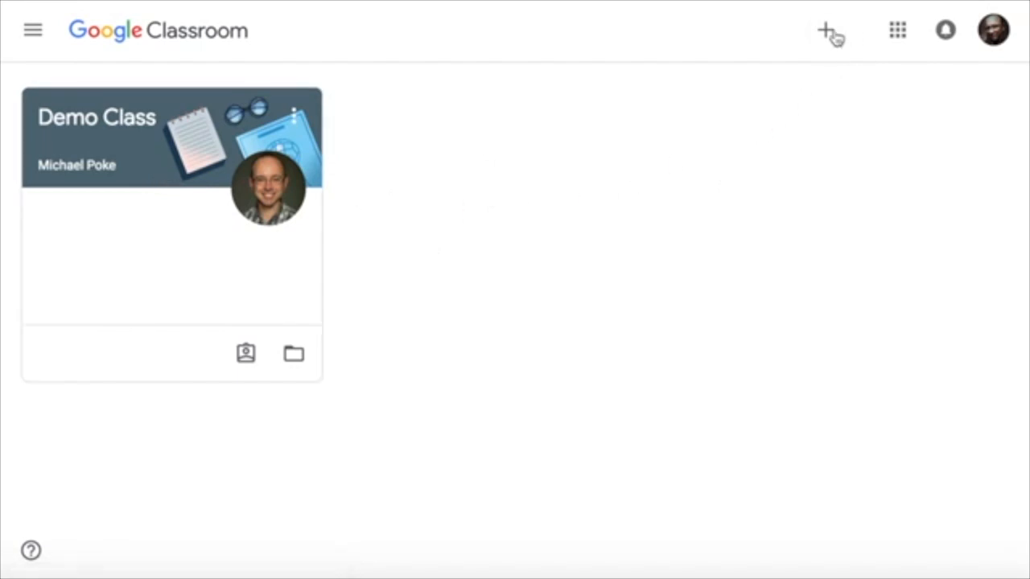
- Look at the join/create class options and the class-code form, then scroll through the Demo Class stream posts
click(830, 29)
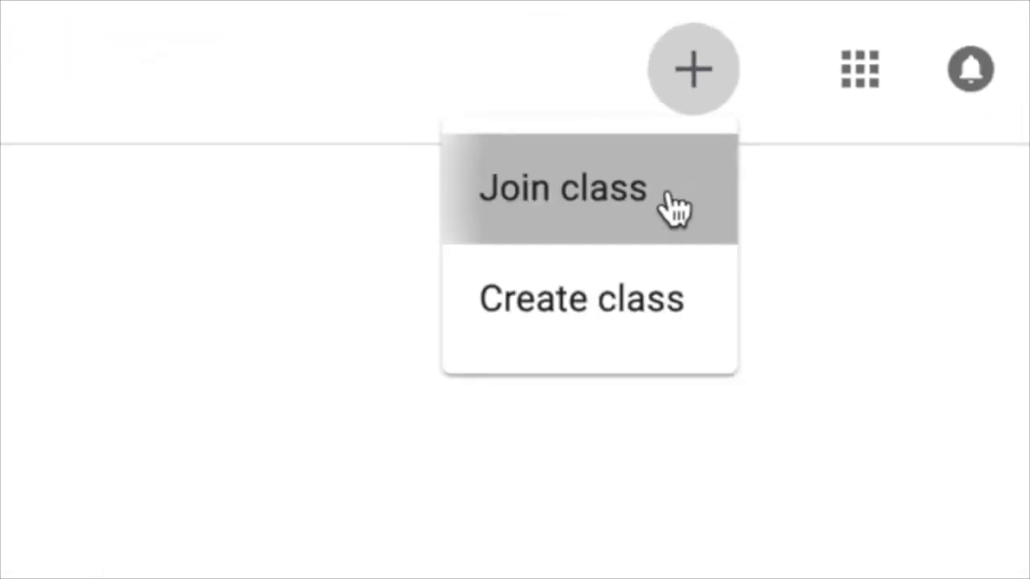
click(563, 187)
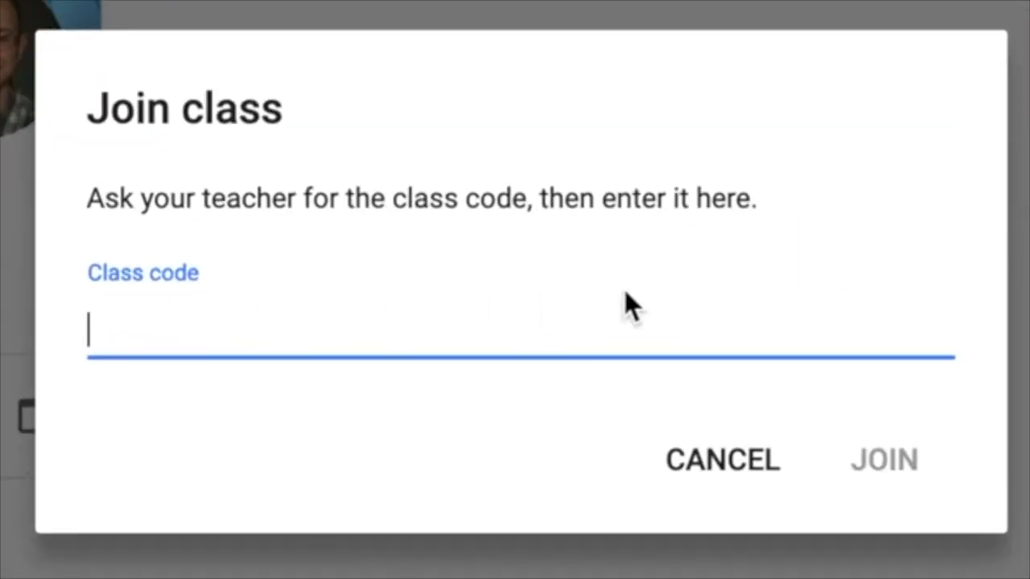
mouse_move(909, 447)
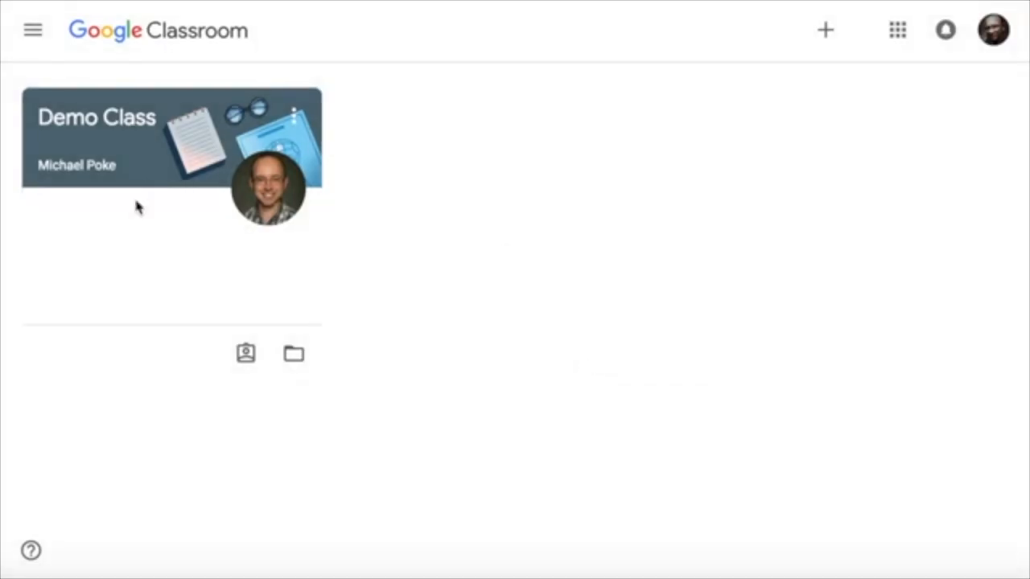
mouse_move(164, 177)
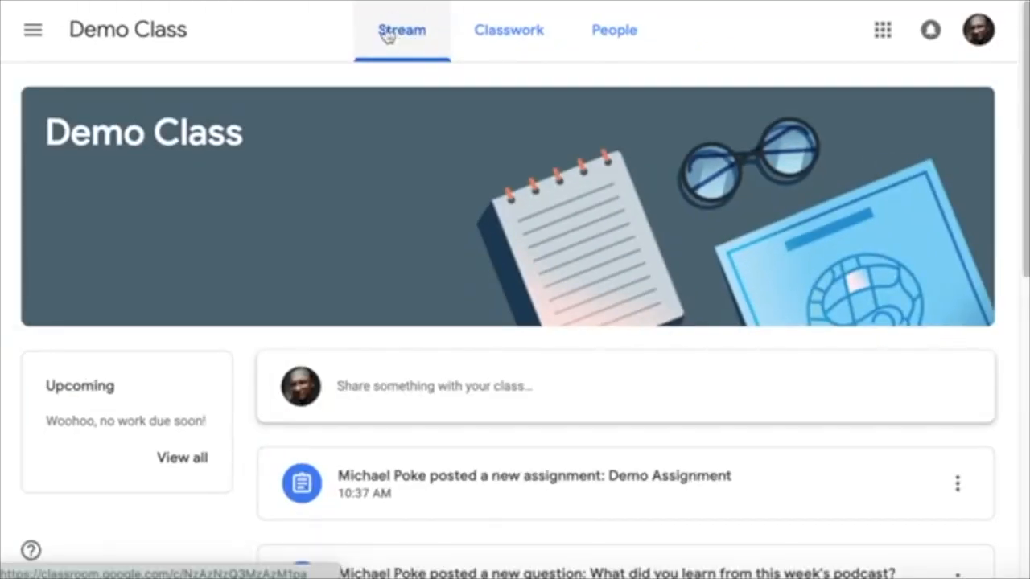
scroll(down, 3)
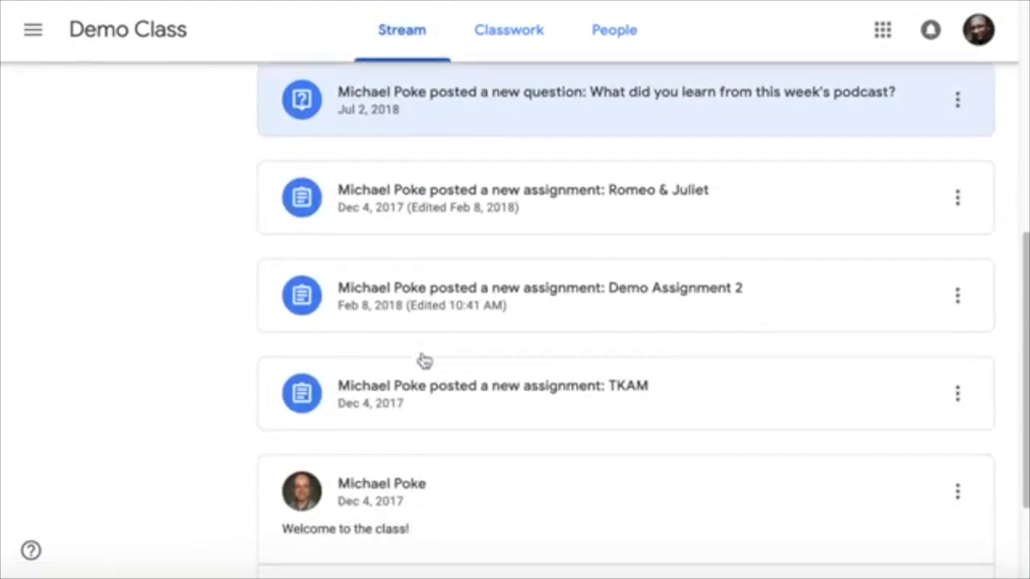
scroll(up, 3)
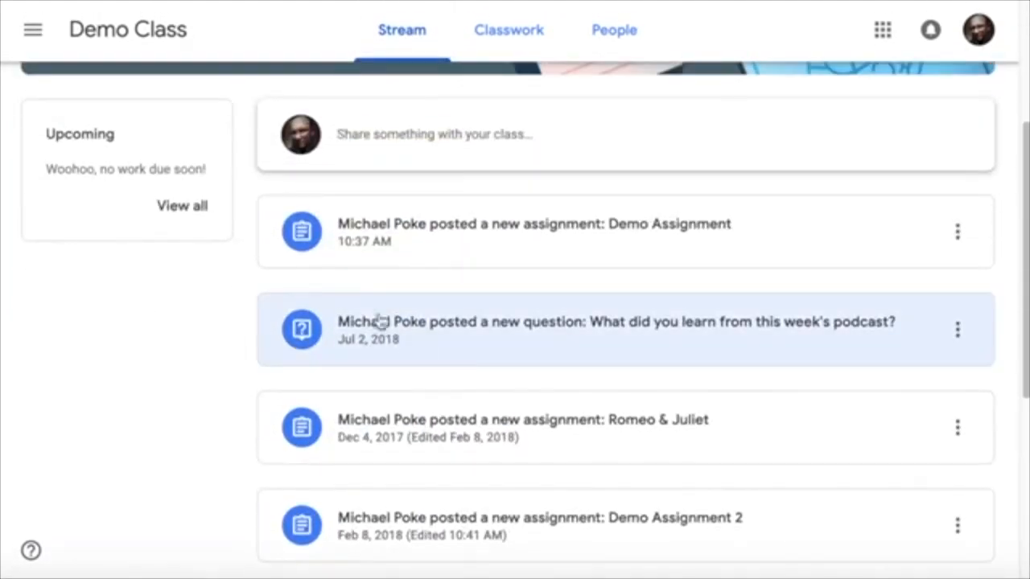
mouse_move(406, 280)
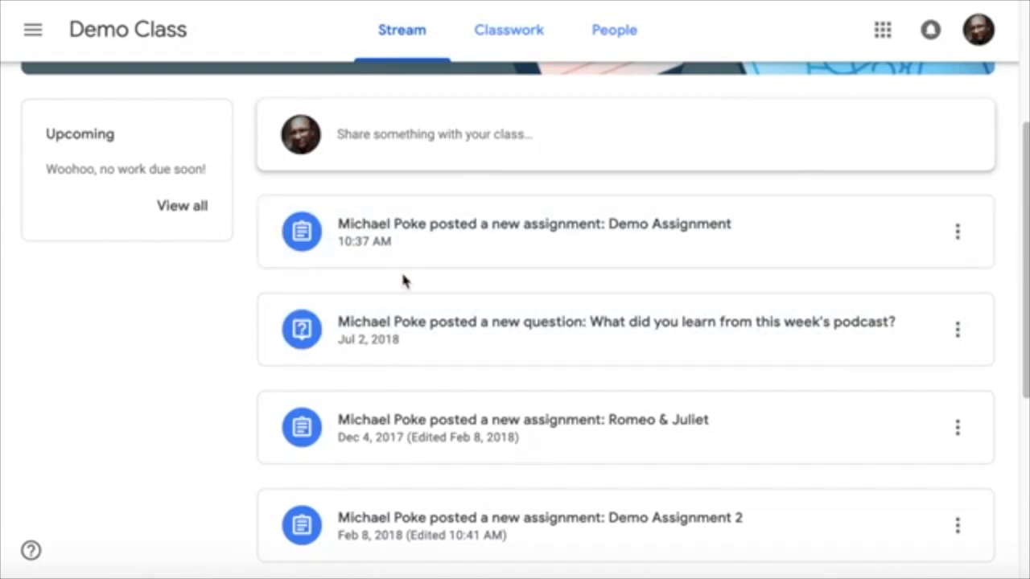
scroll(up, 3)
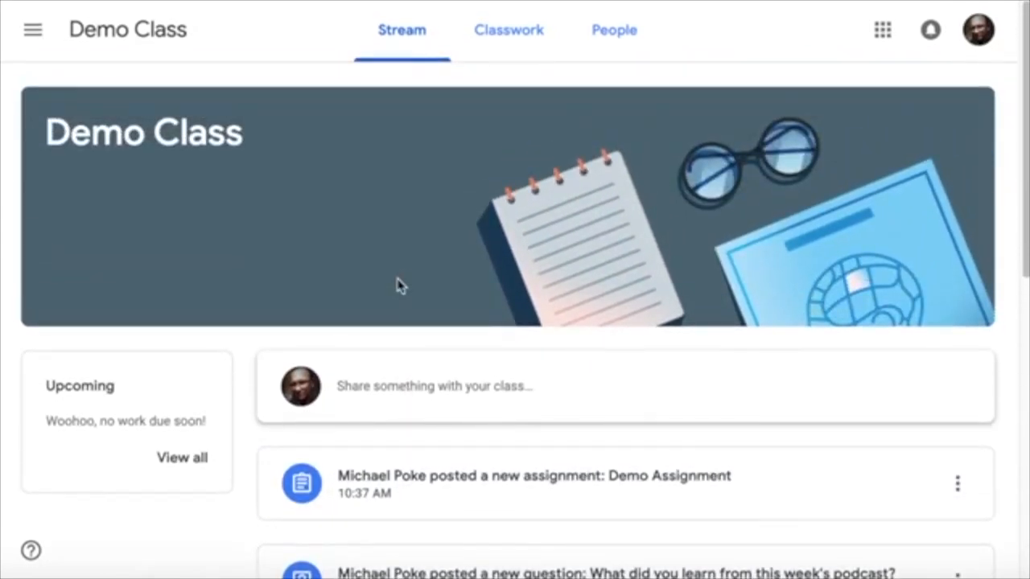
mouse_move(561, 118)
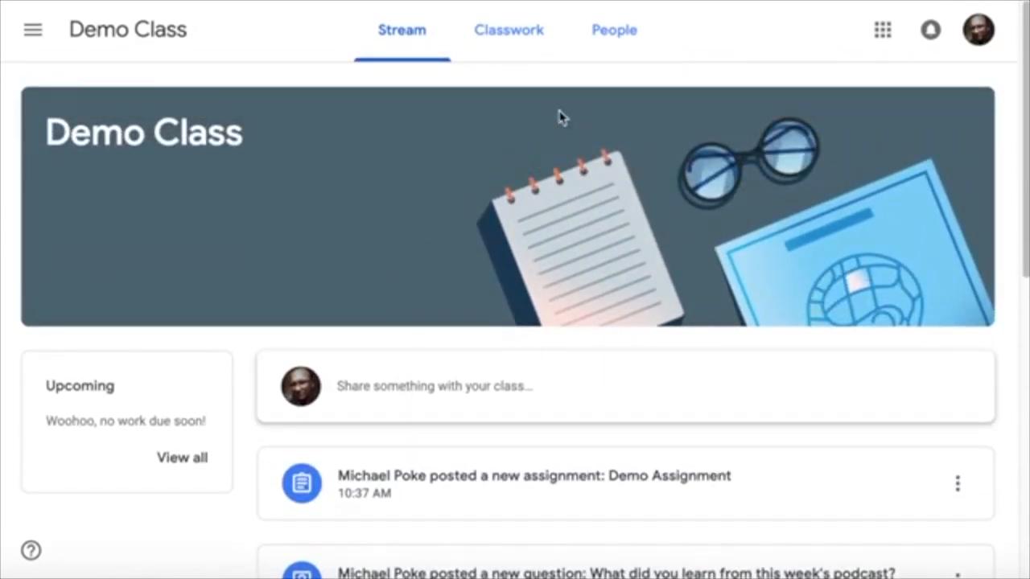
click(508, 29)
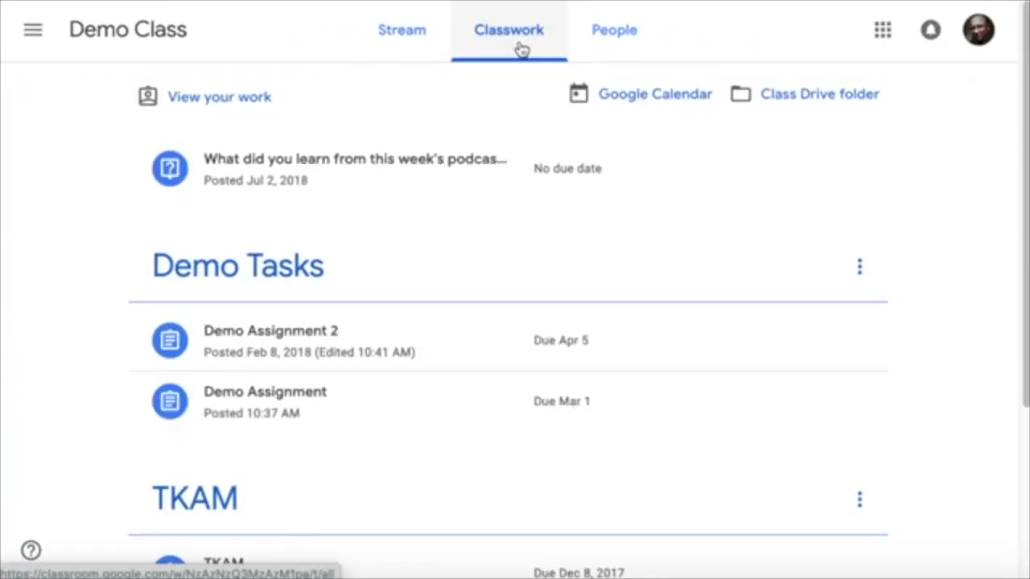
scroll(down, 3)
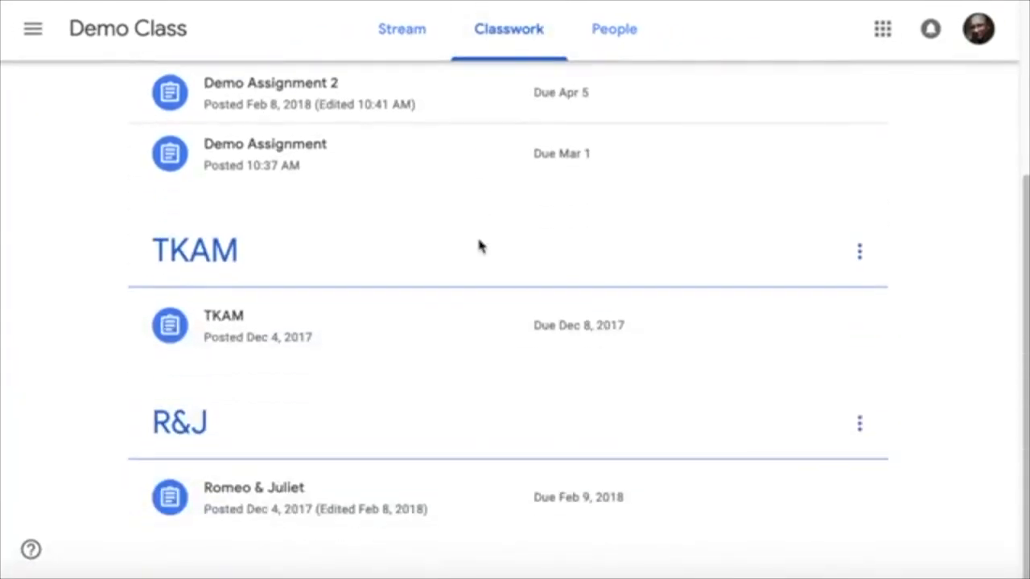
scroll(up, 3)
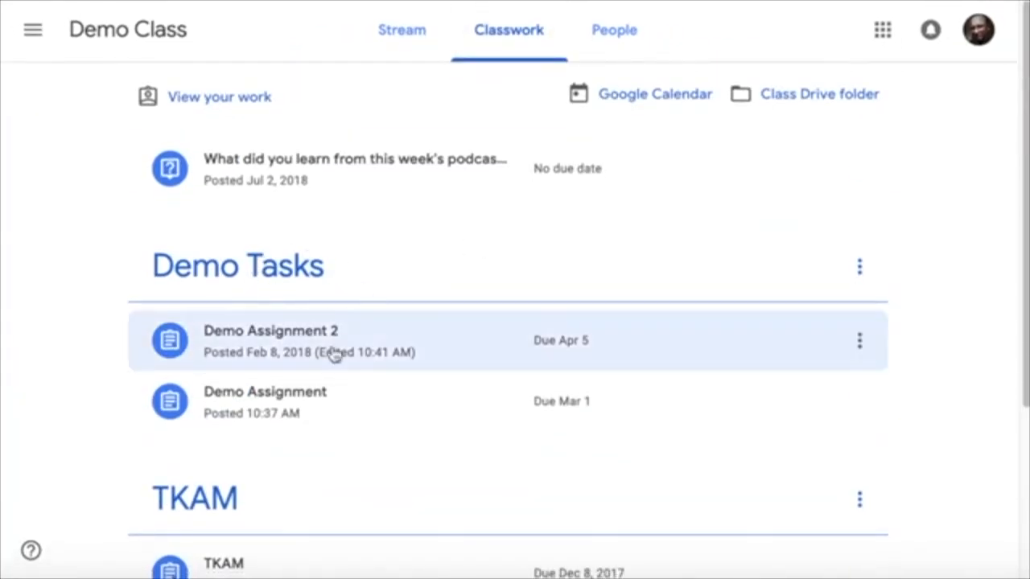
mouse_move(370, 267)
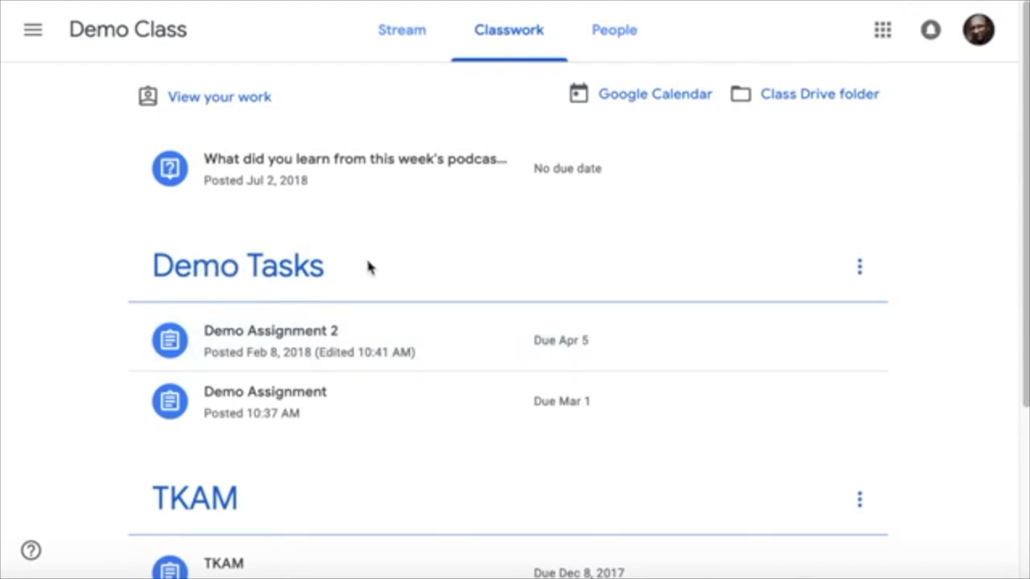
mouse_move(360, 274)
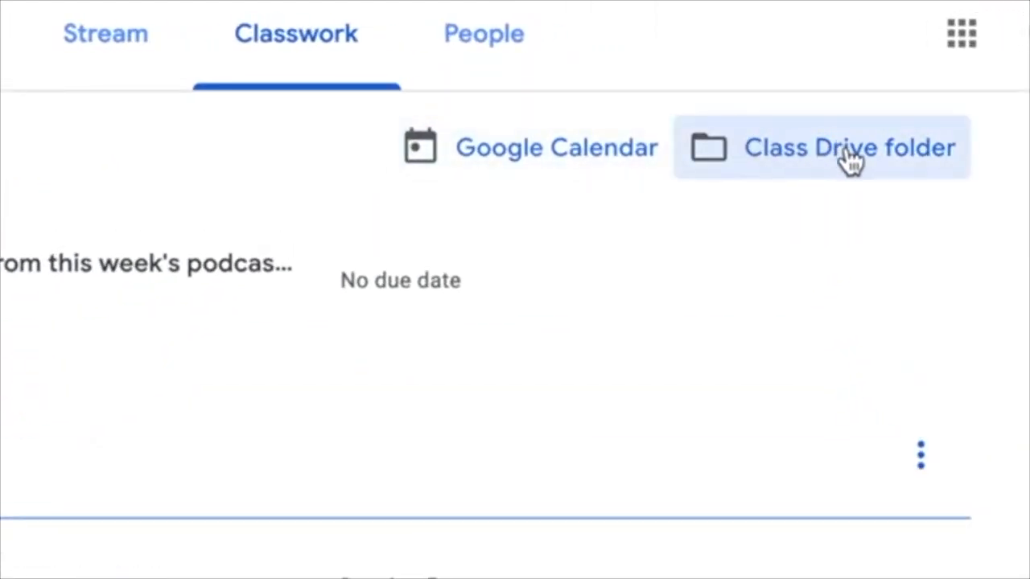
mouse_move(580, 161)
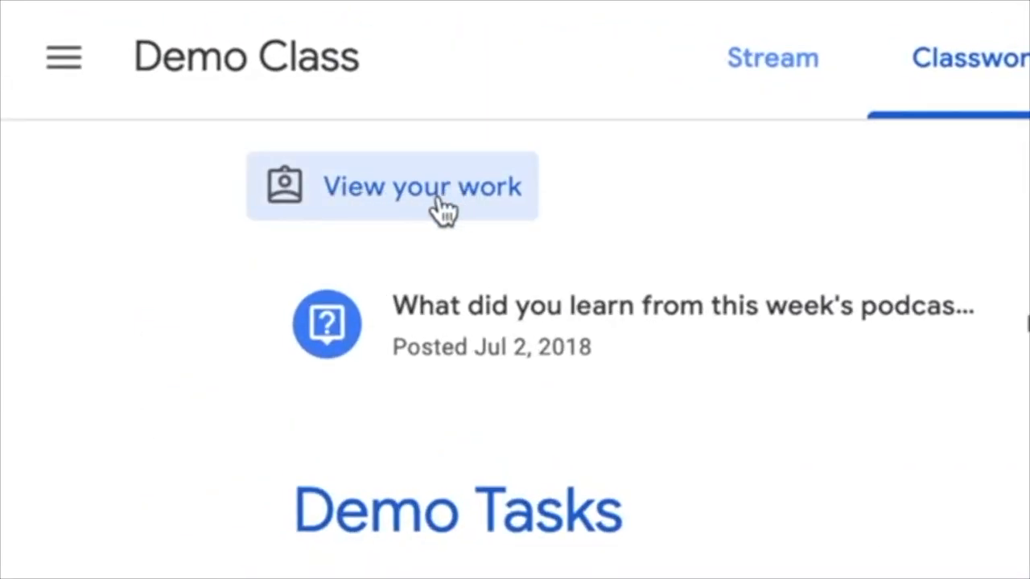
click(421, 187)
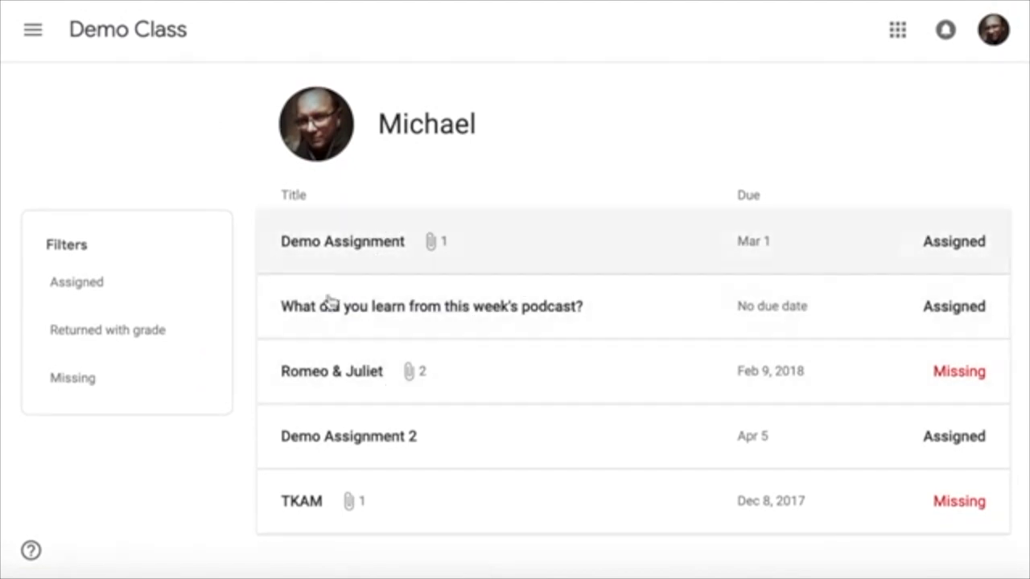
click(127, 29)
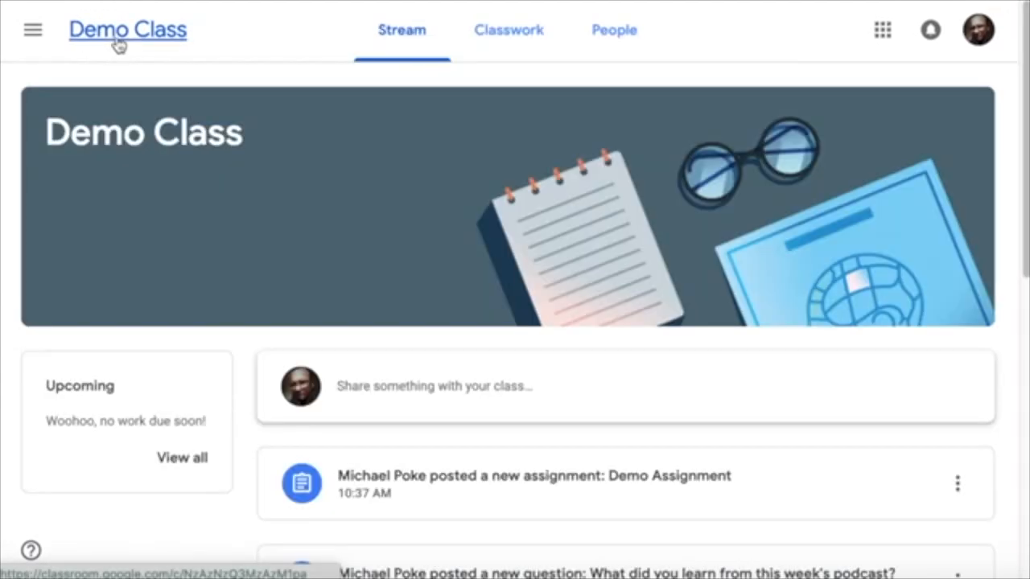
- Switch to Classwork and expand Demo Assignment to show its Mar 1 due date, instructions and worksheet
click(509, 29)
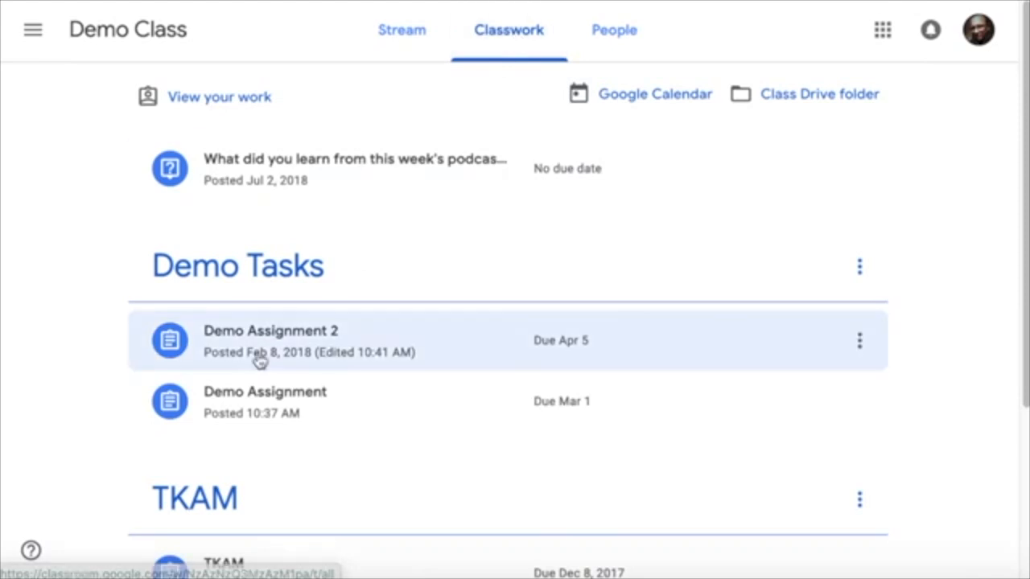
scroll(down, 3)
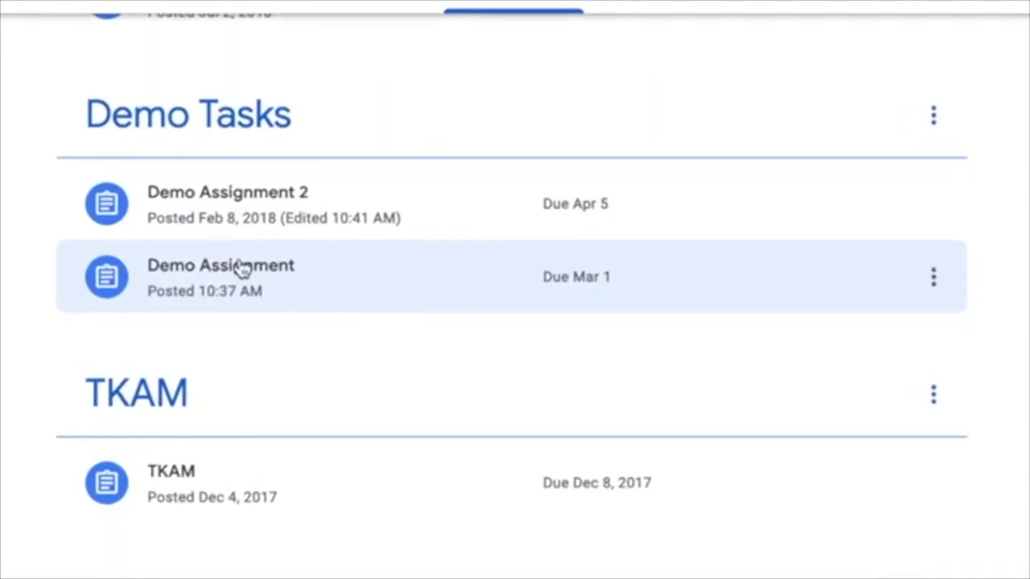
click(221, 276)
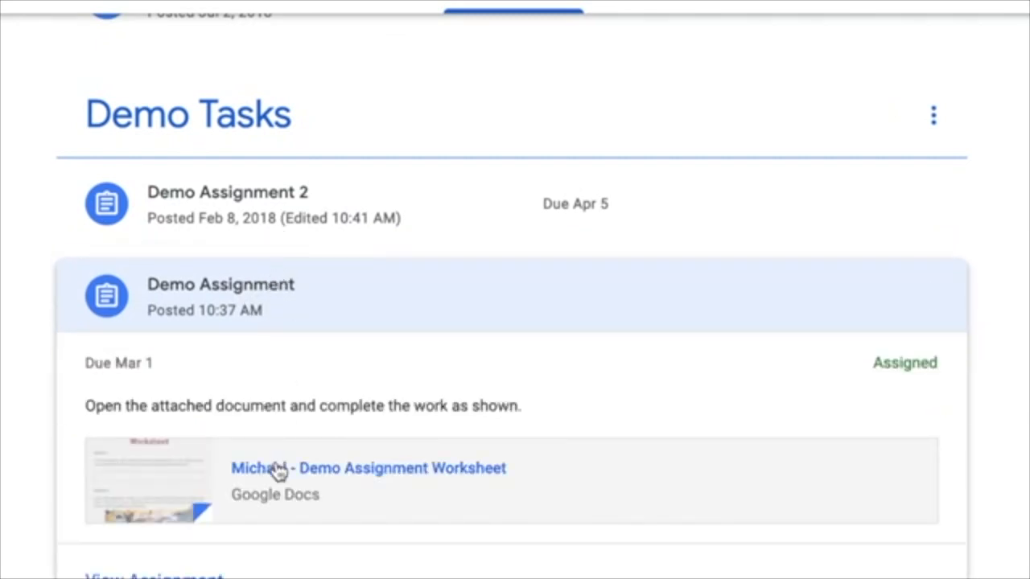
scroll(down, 3)
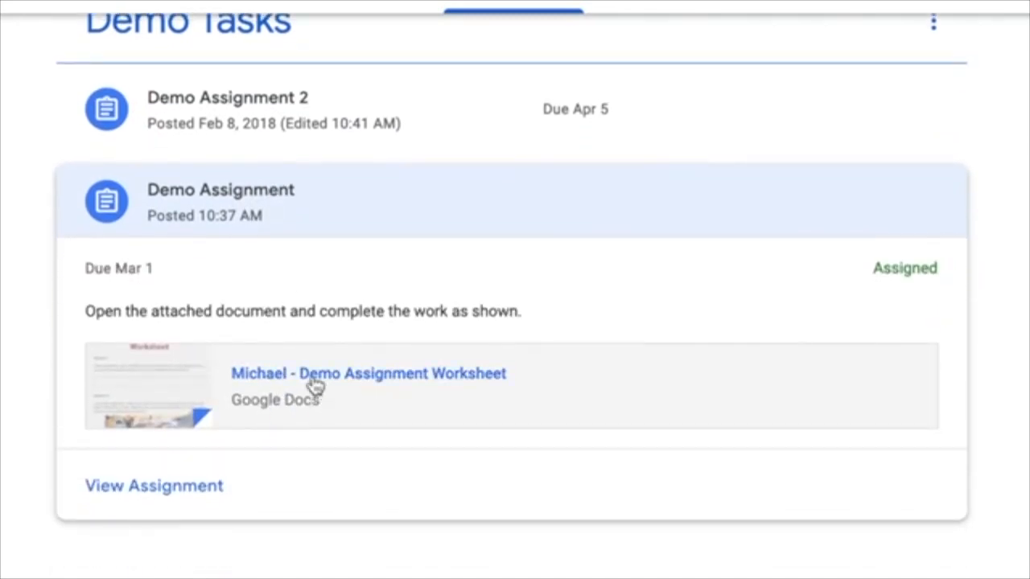
scroll(down, 3)
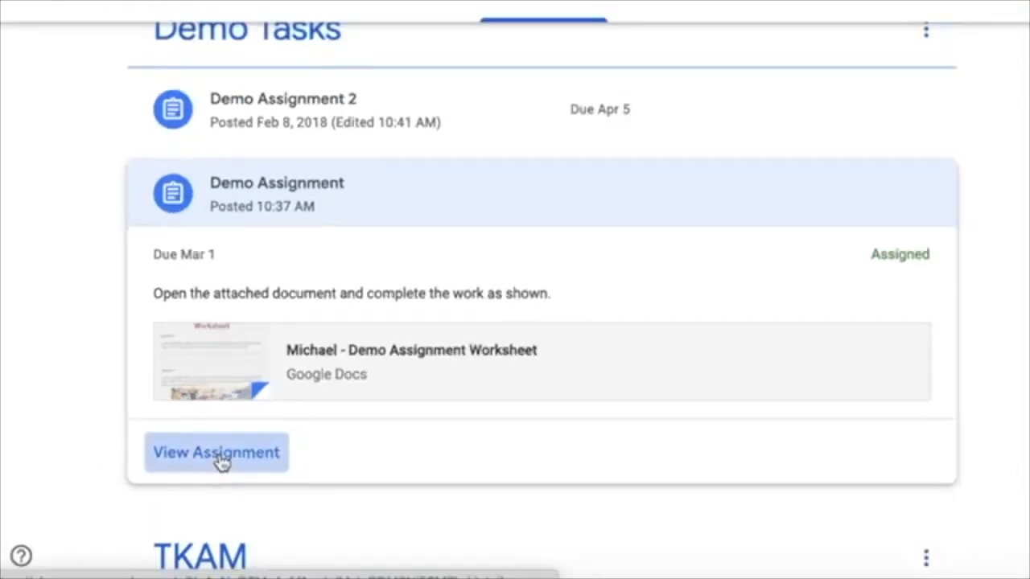
- View the full Demo Assignment page and launch its attached worksheet in Google Docs
click(216, 452)
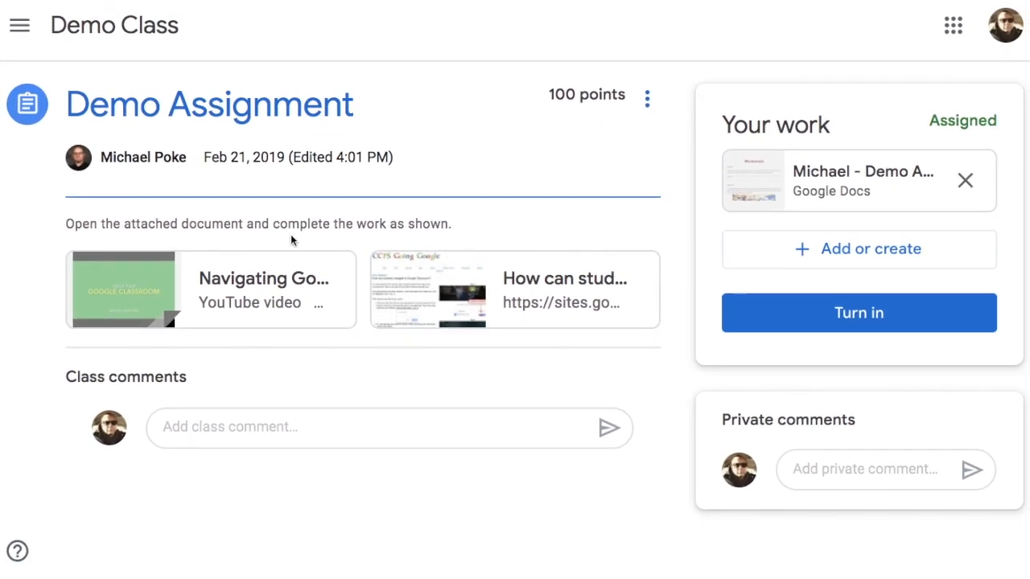
mouse_move(609, 363)
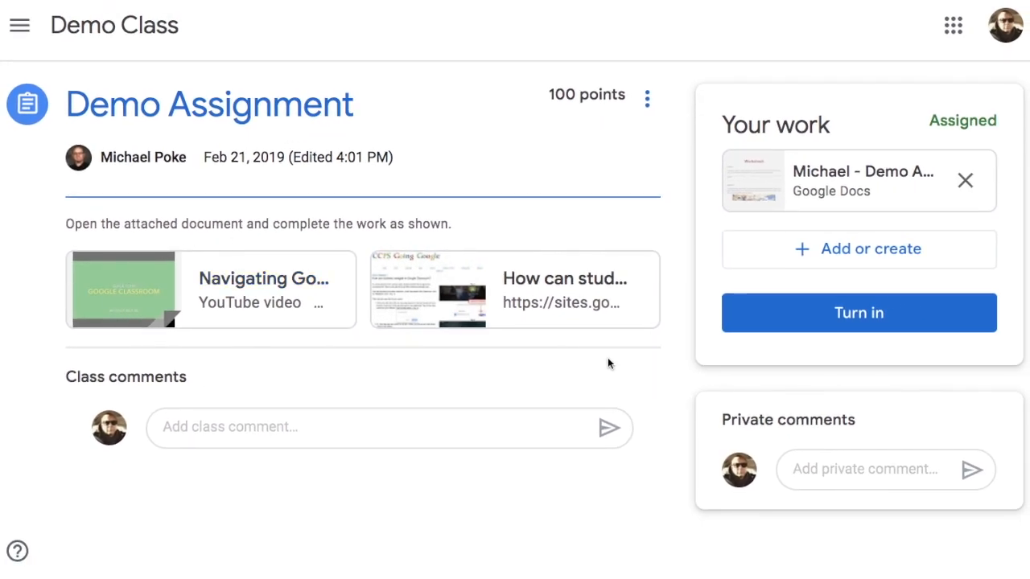
mouse_move(619, 331)
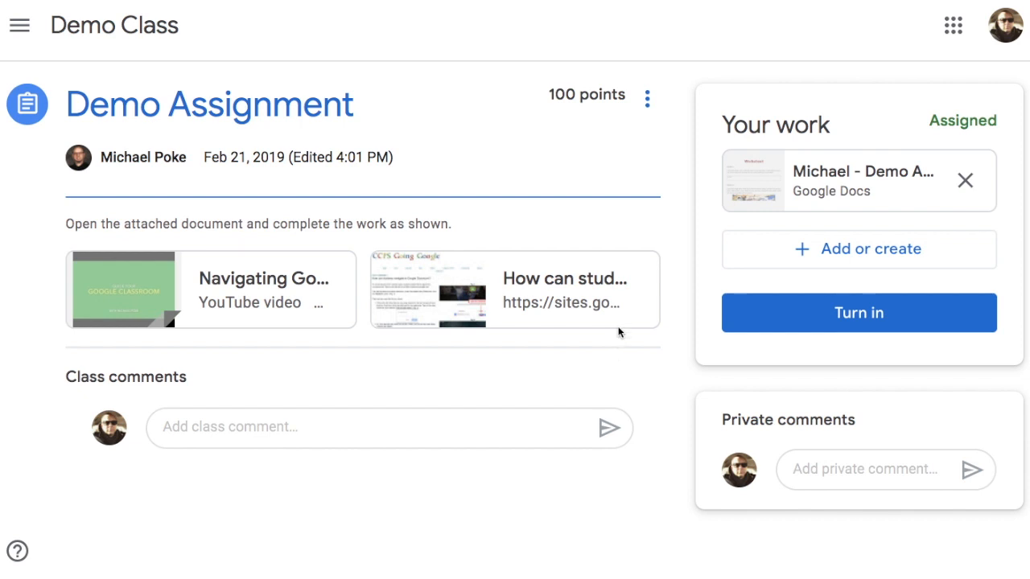
mouse_move(753, 195)
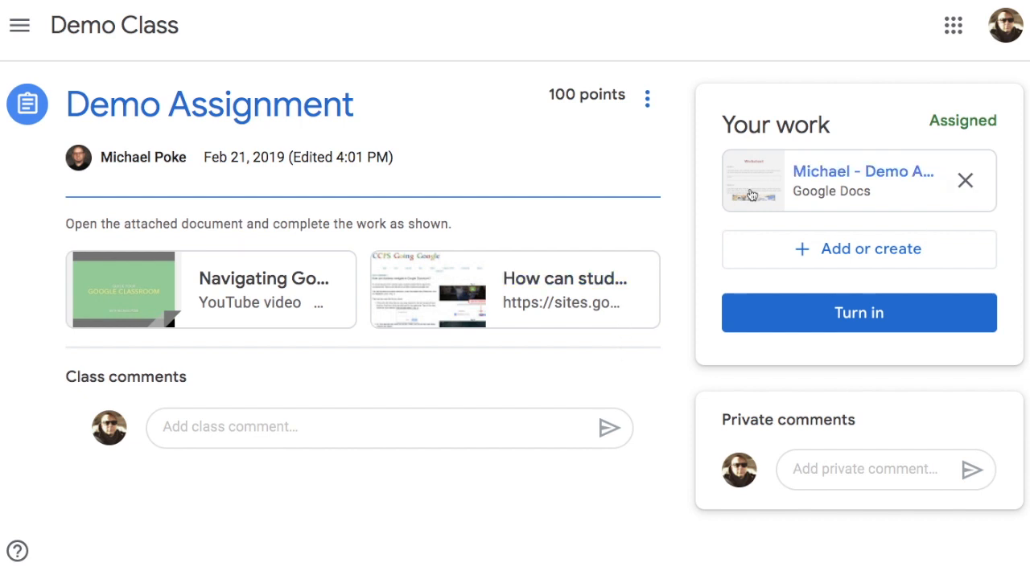
mouse_move(904, 191)
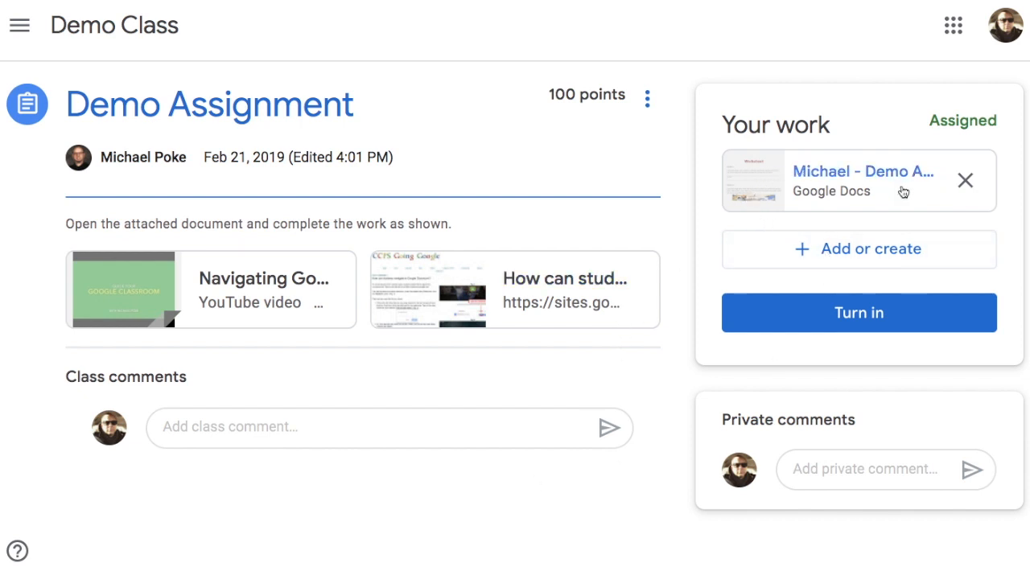
mouse_move(795, 172)
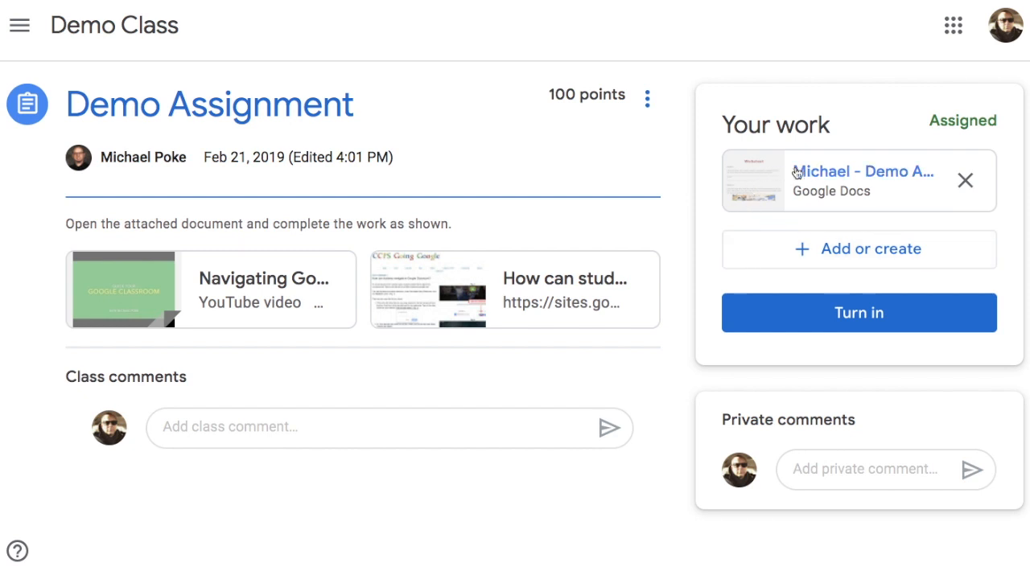
click(856, 180)
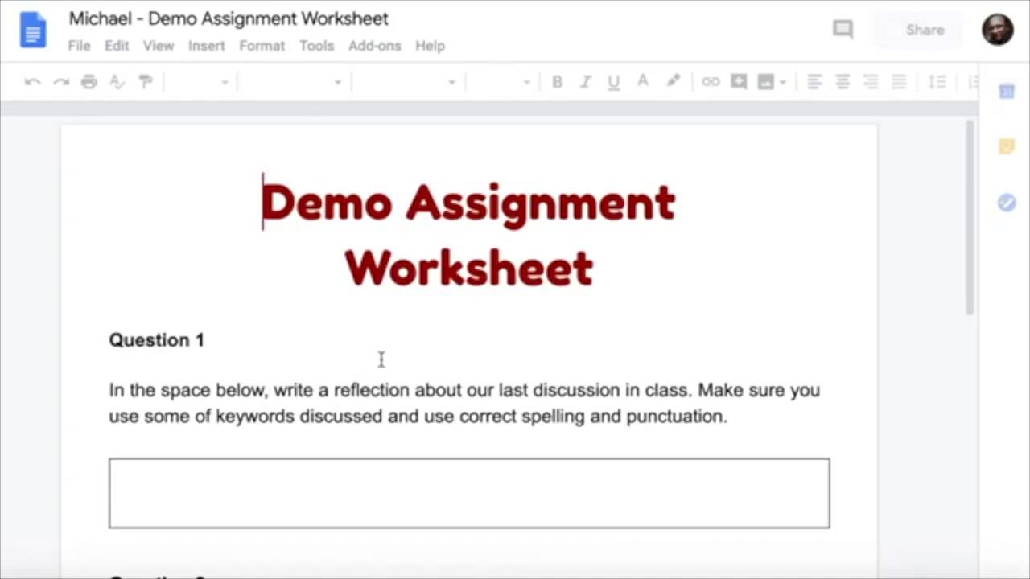
- Review the worksheet's Question 1 and 2 answer boxes and start turning it in from Docs
scroll(down, 3)
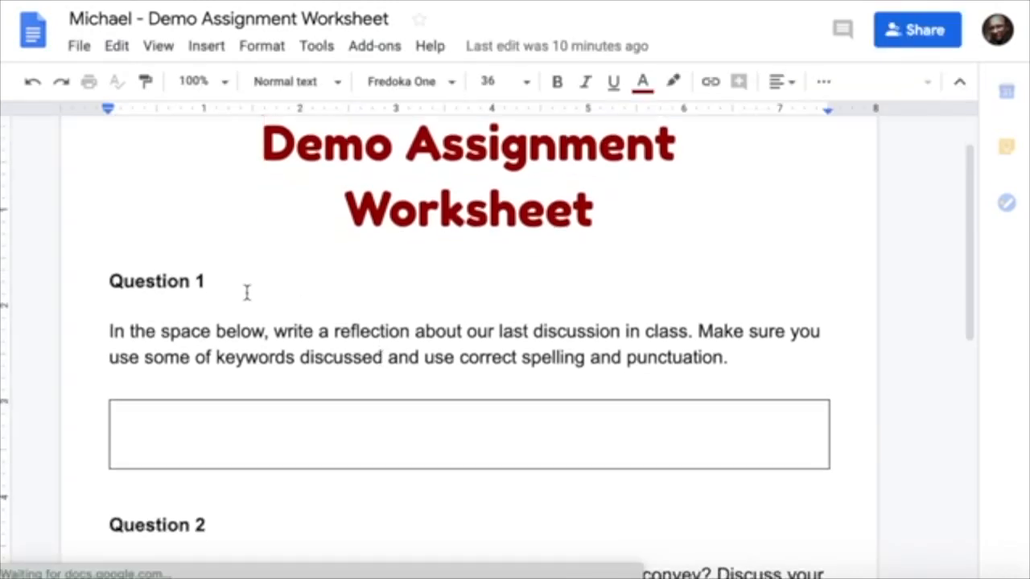
mouse_move(212, 417)
text(Answers)
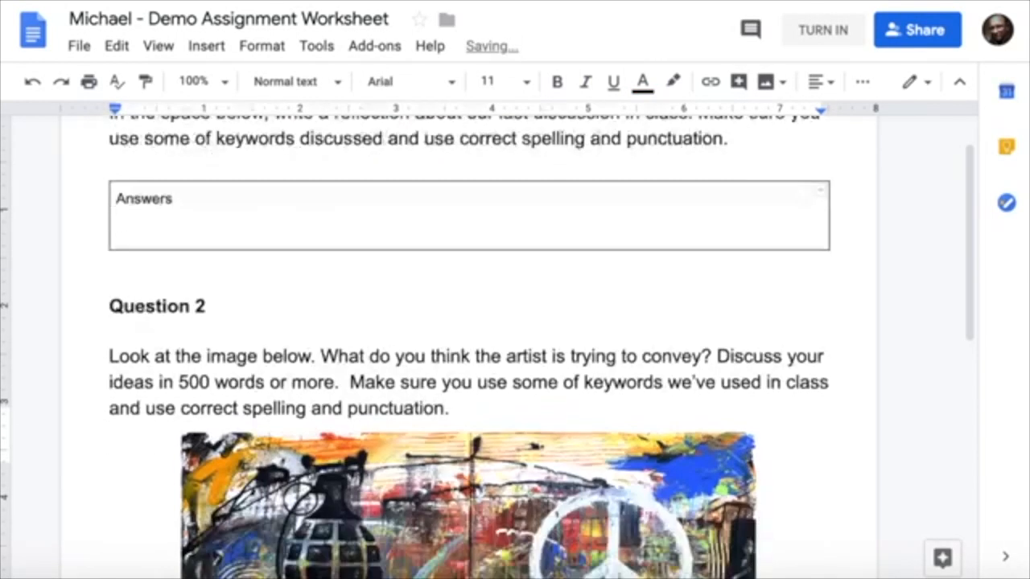
scroll(down, 3)
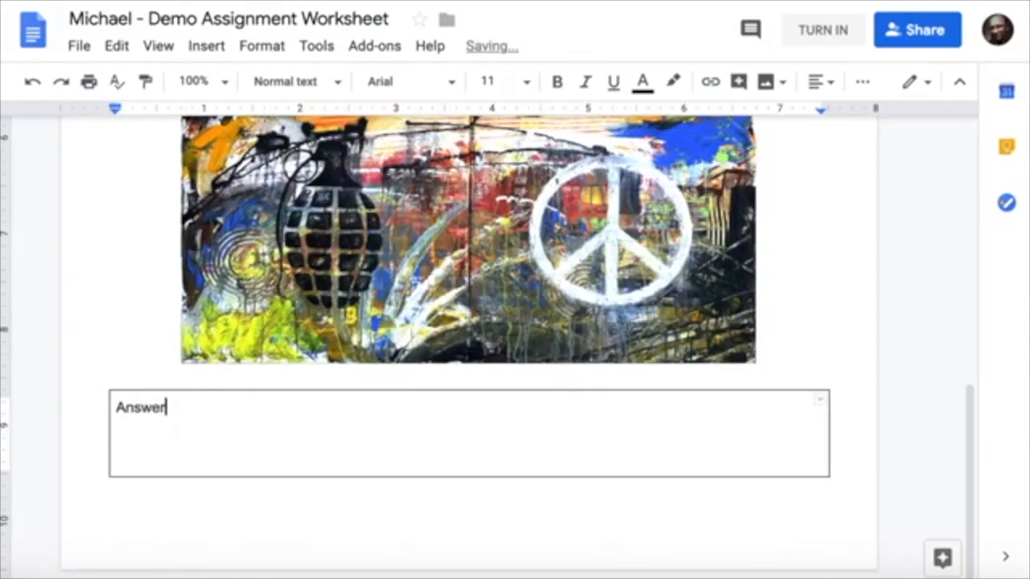
scroll(up, 3)
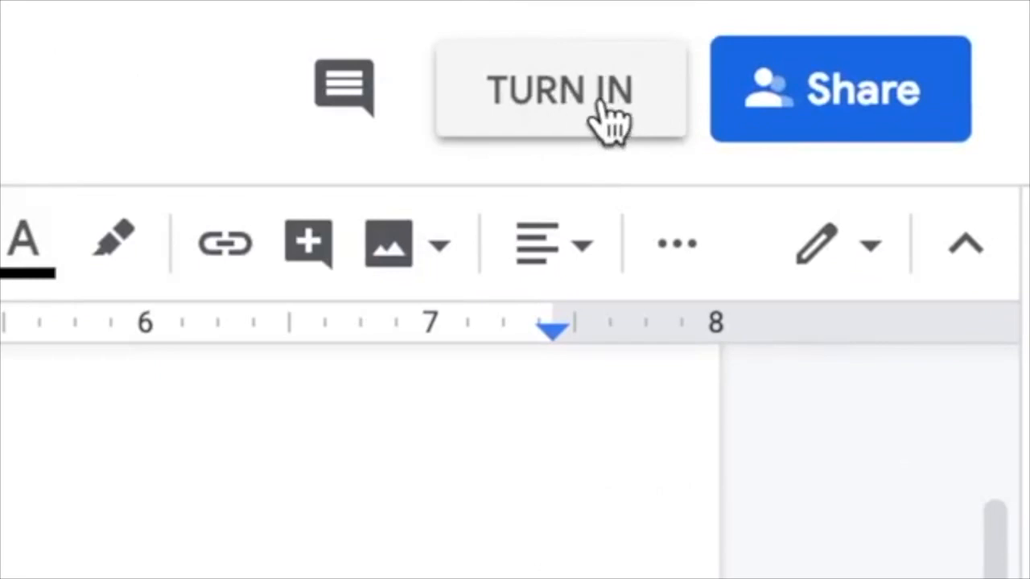
click(560, 88)
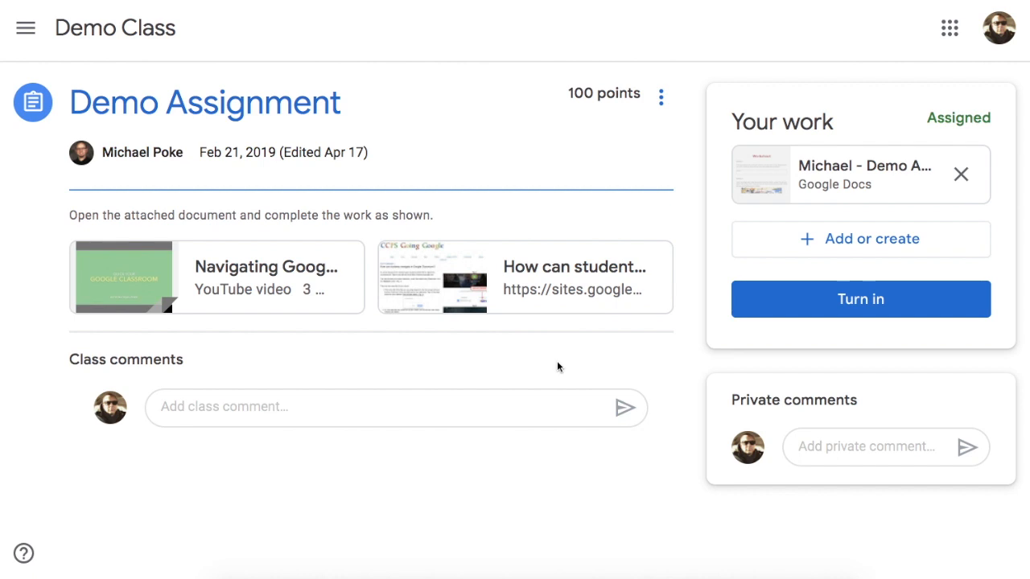
mouse_move(637, 365)
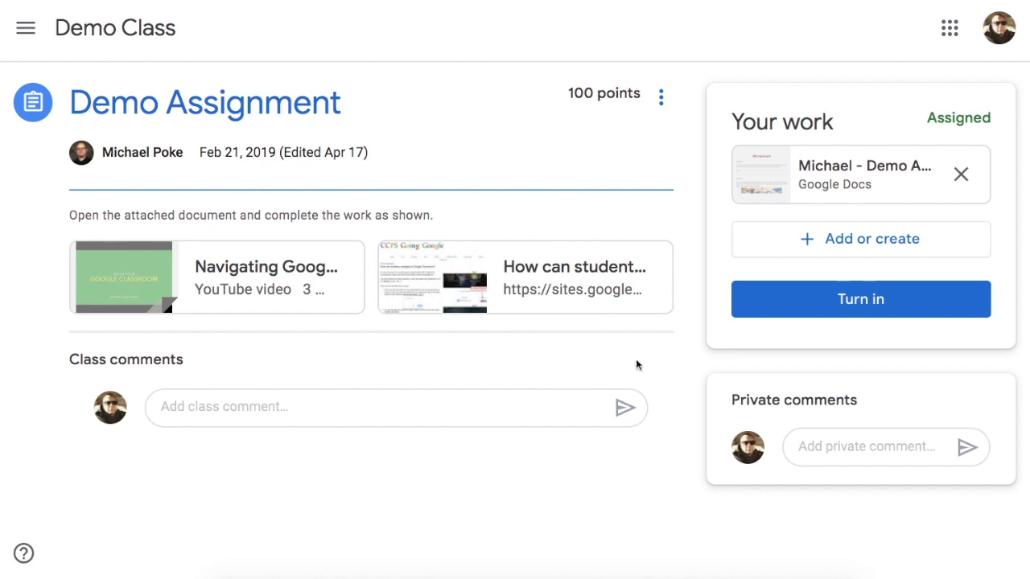
- Turn in the Demo Assignment Worksheet and confirm the submission
click(859, 298)
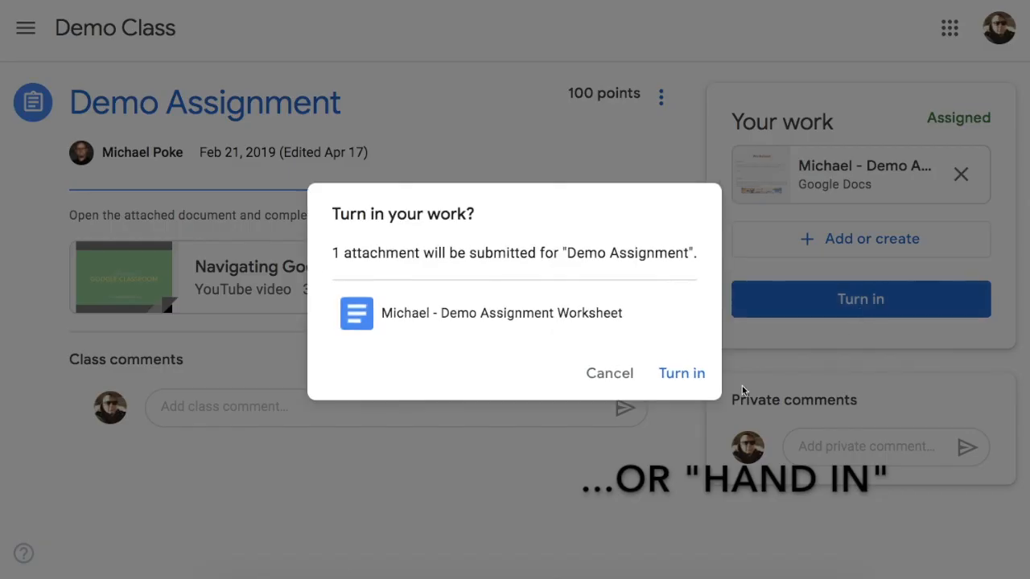
click(680, 373)
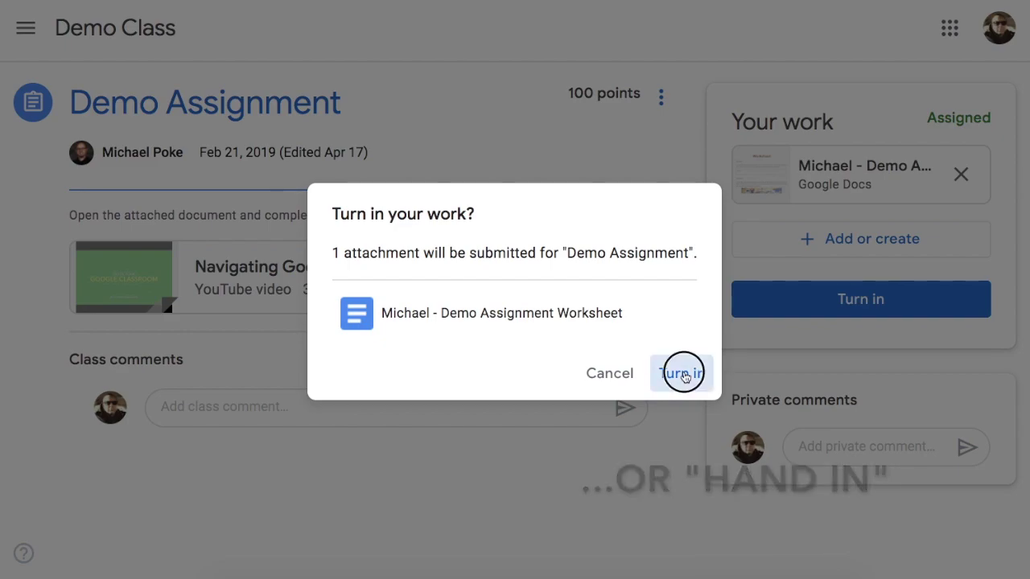
click(679, 373)
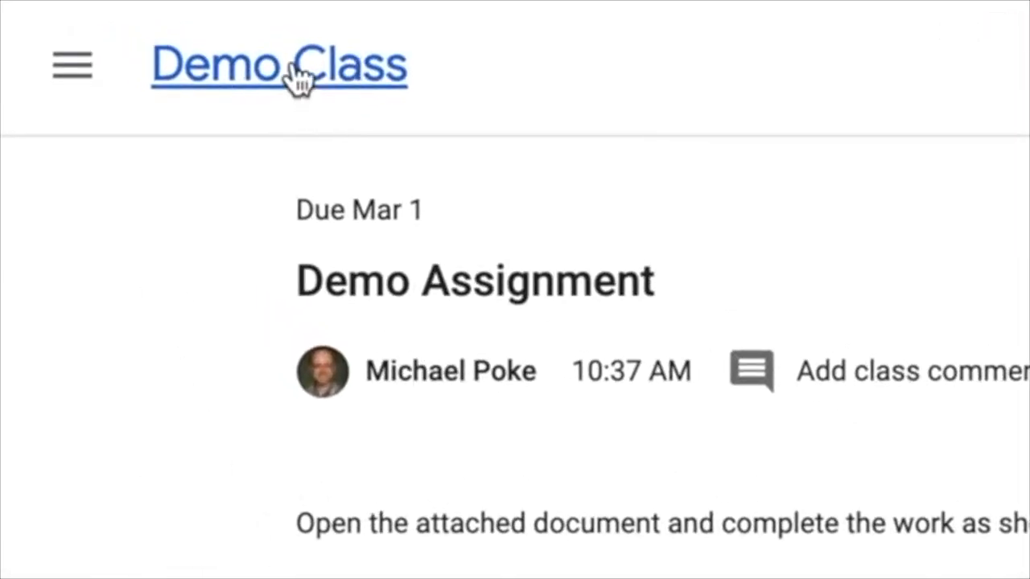
- Return to Demo Class's Classwork and expand Demo Assignment 2 under Demo Tasks
click(508, 29)
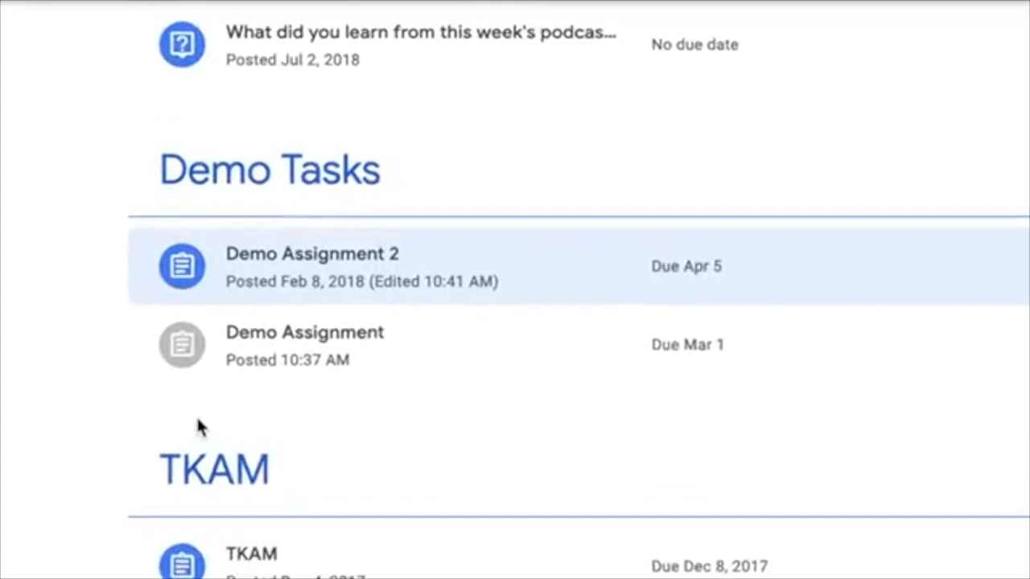
scroll(down, 3)
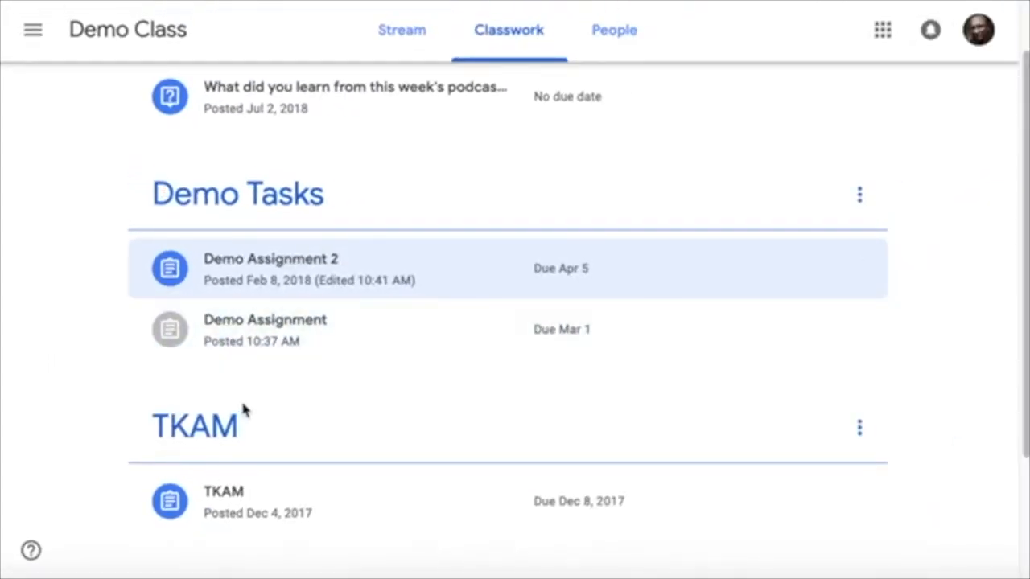
click(271, 267)
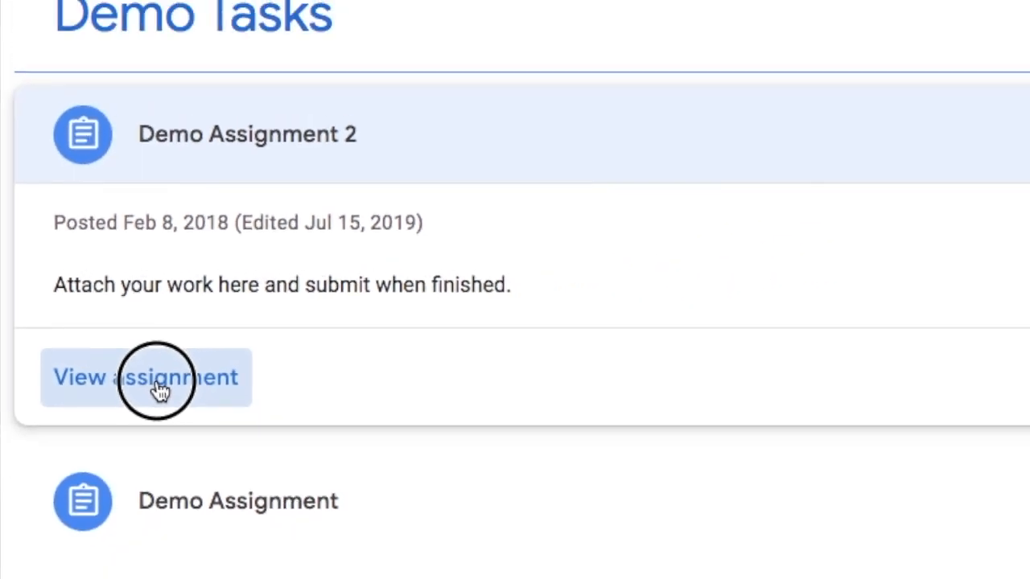
- View Demo Assignment 2's page and list its Add or create options: Drive, link, file, new documents
click(145, 376)
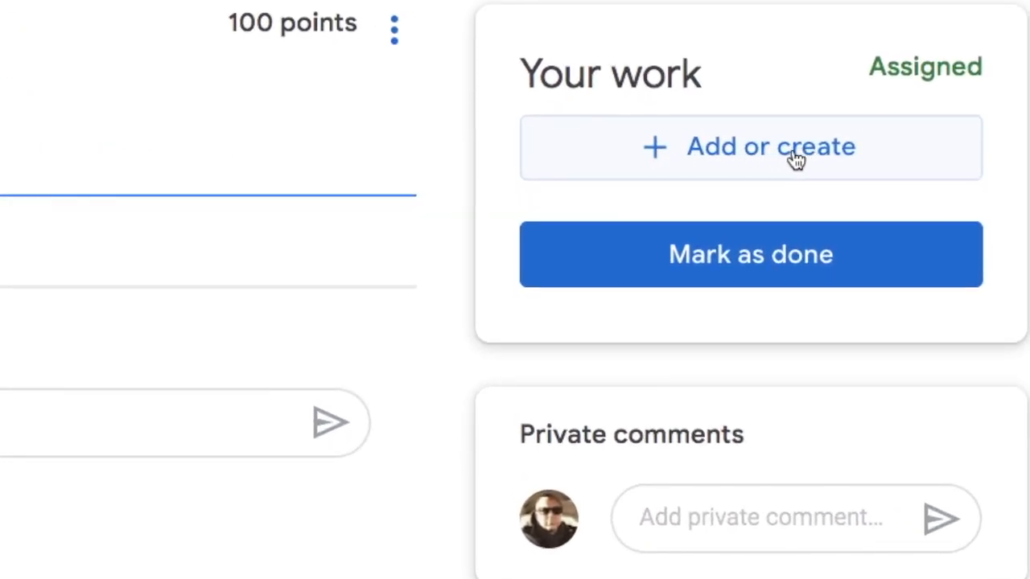
click(750, 148)
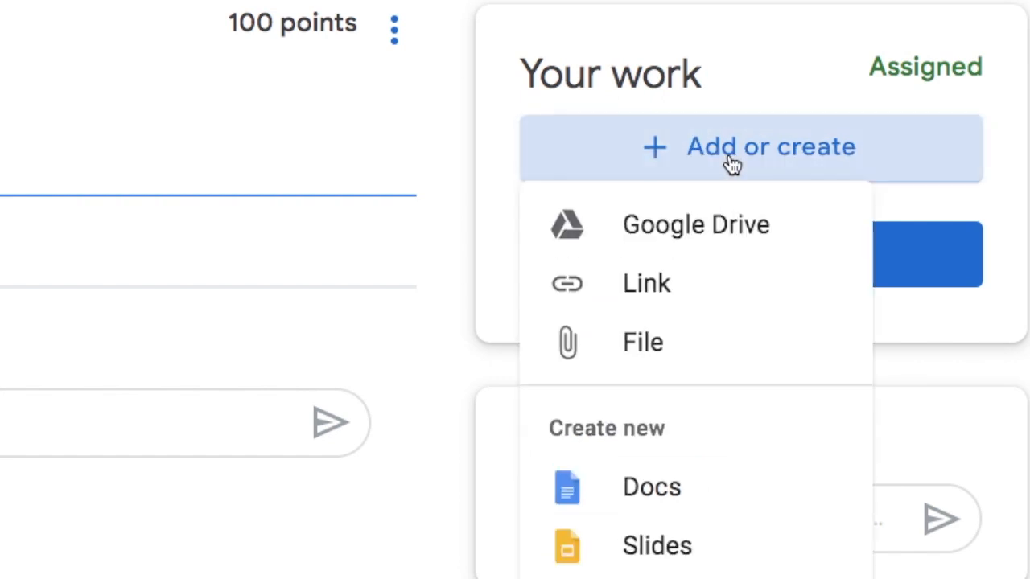
mouse_move(721, 229)
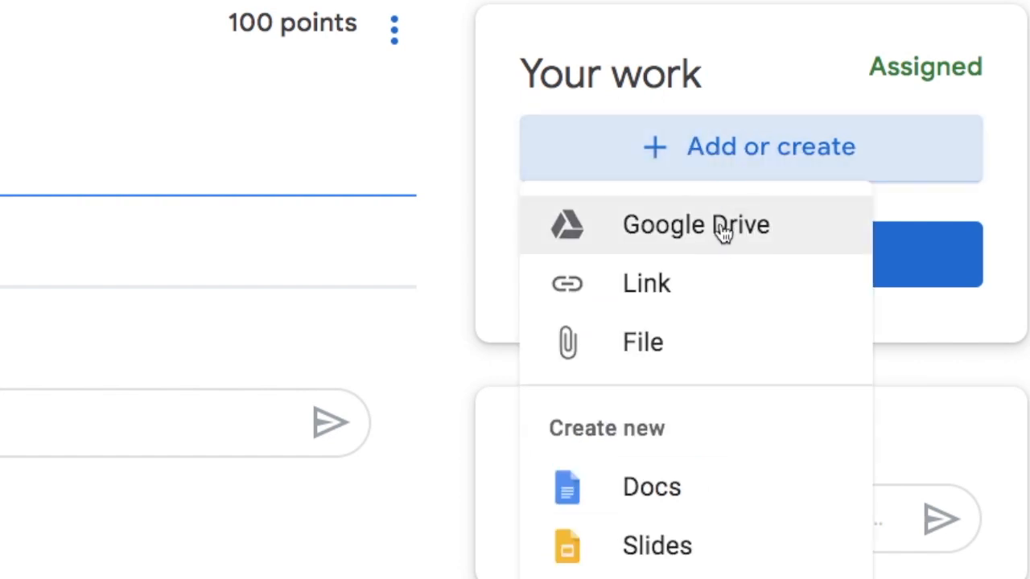
mouse_move(679, 289)
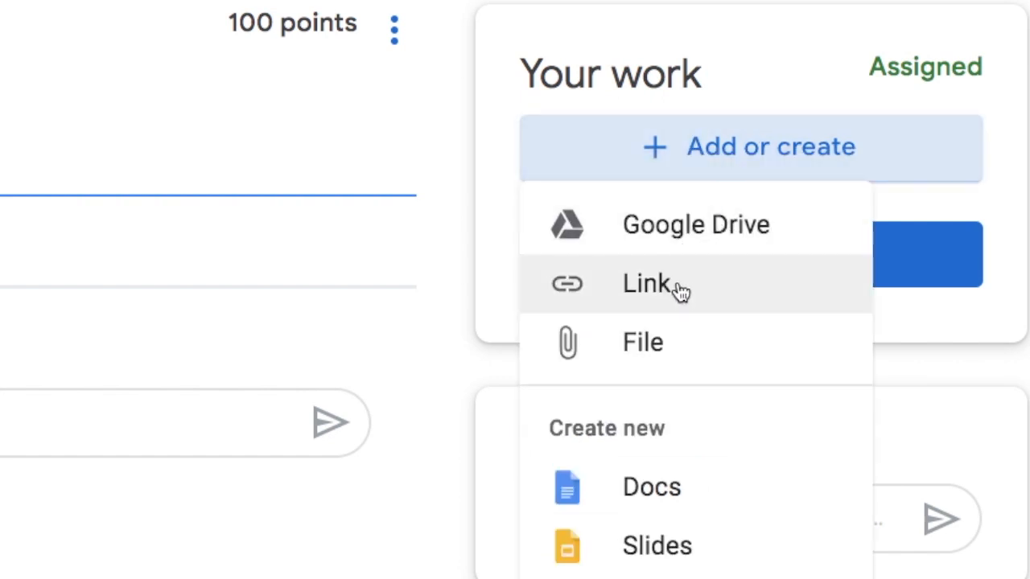
mouse_move(695, 346)
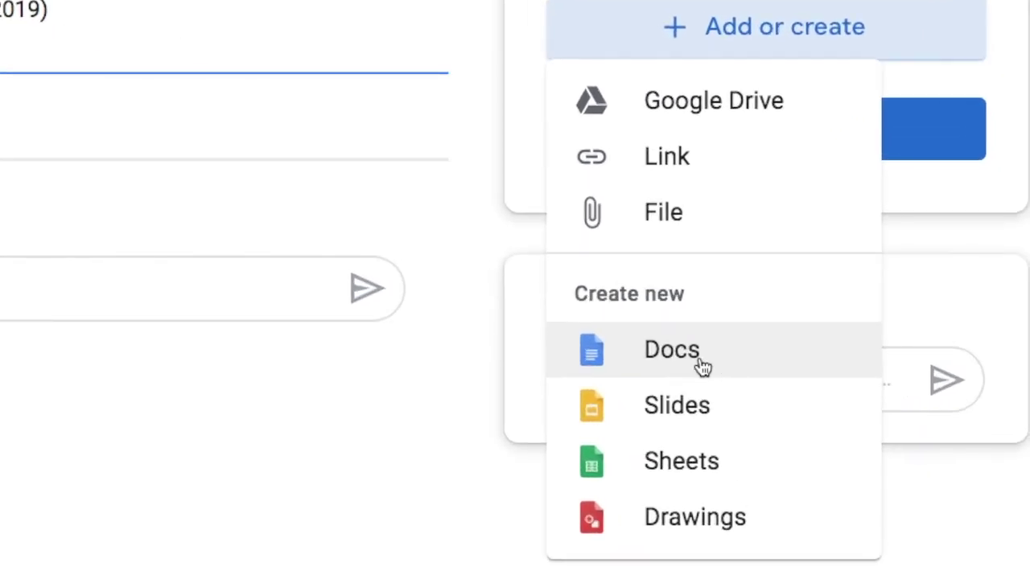
mouse_move(740, 425)
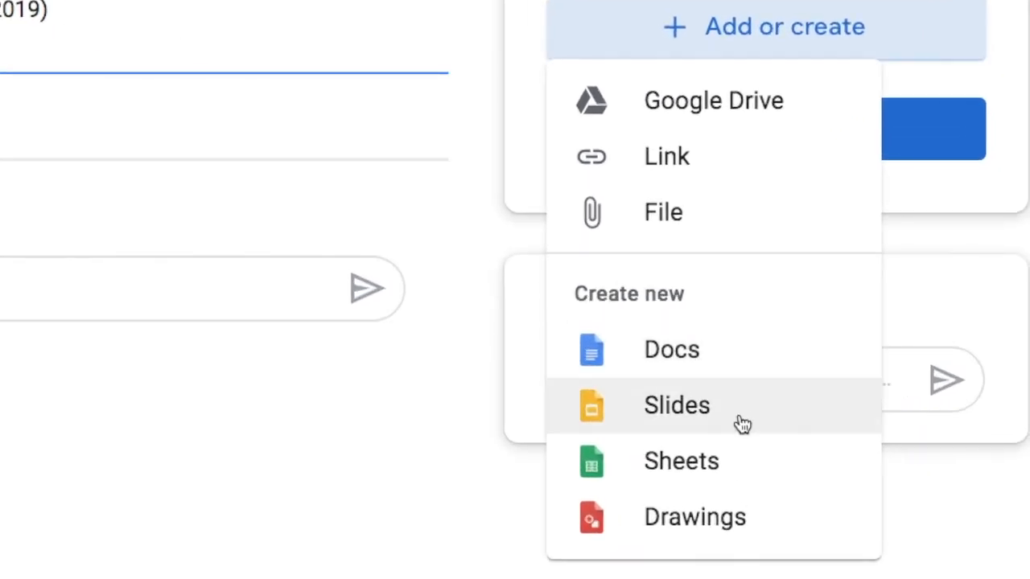
mouse_move(738, 480)
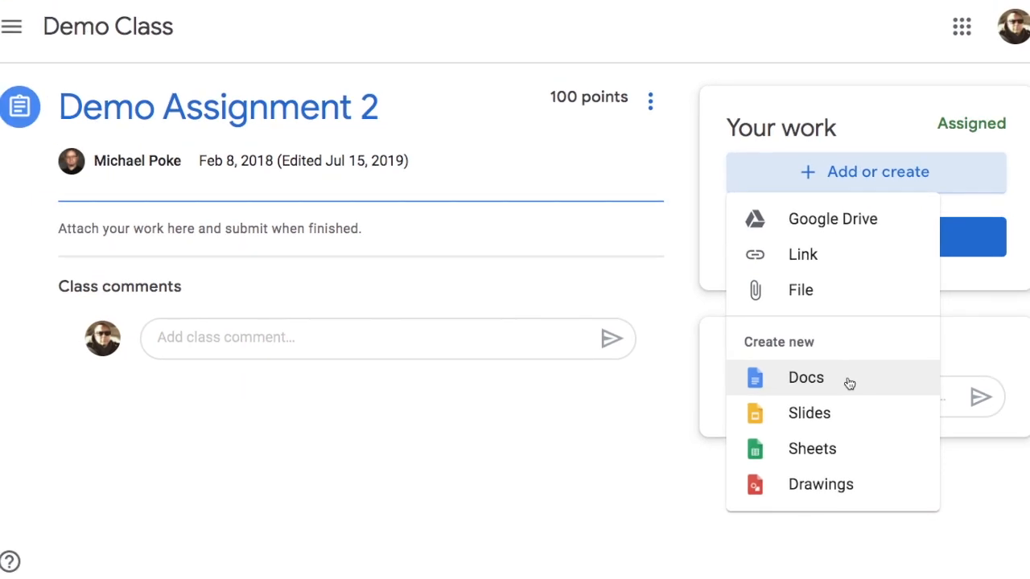
mouse_move(853, 355)
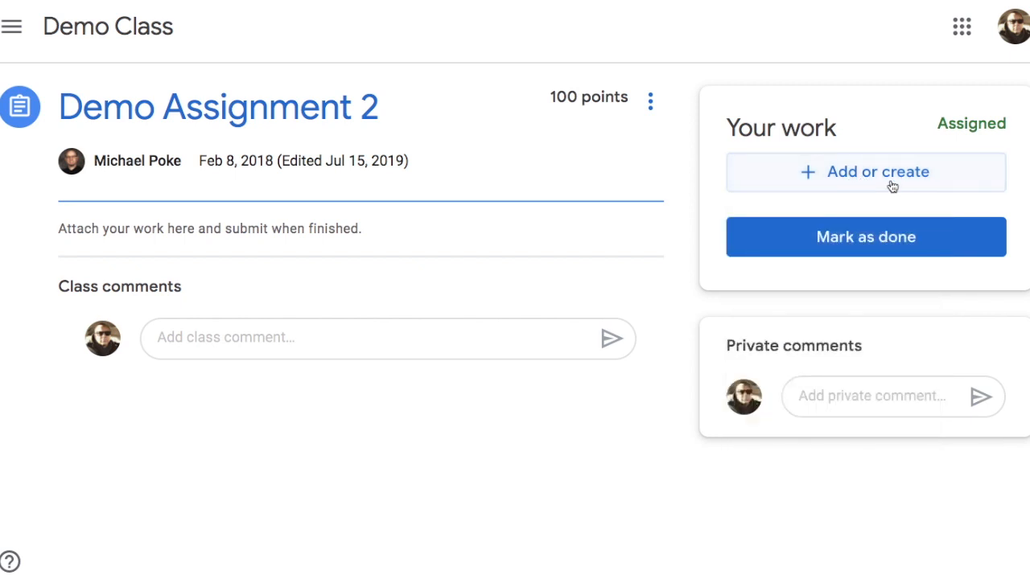
- Attach a new Google Docs file to Demo Assignment 2 via Create new > Docs
click(865, 171)
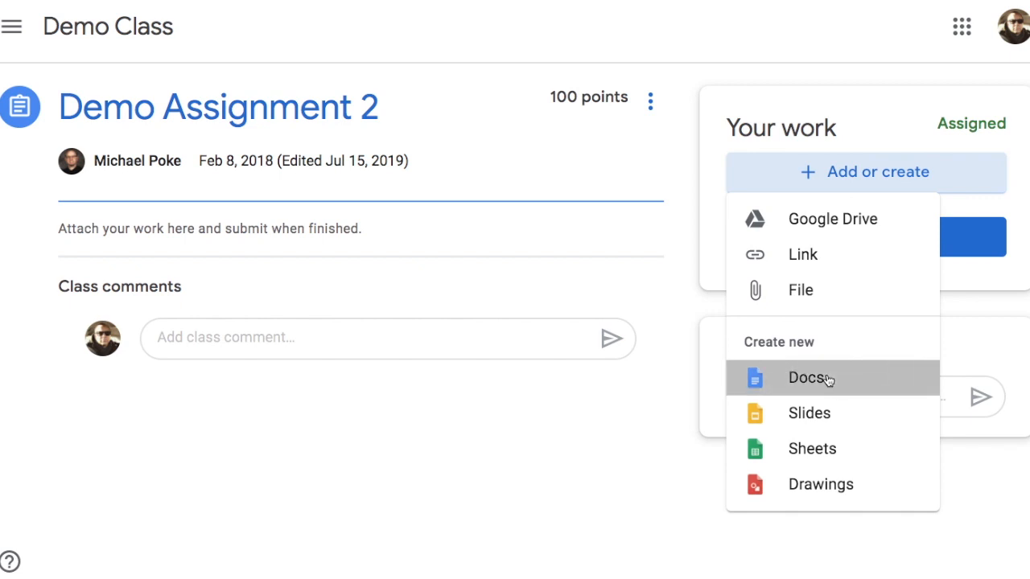
click(807, 377)
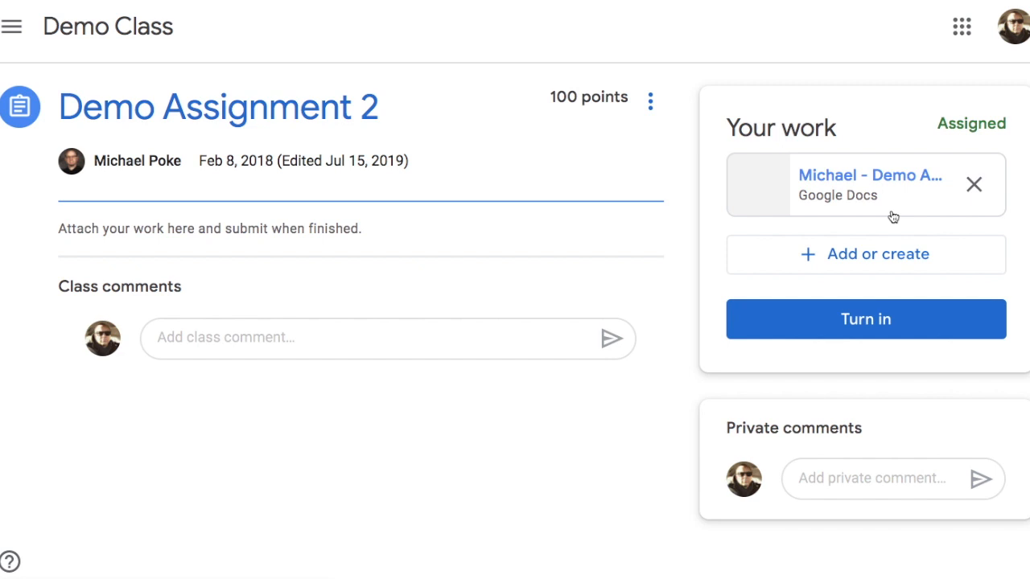
mouse_move(860, 180)
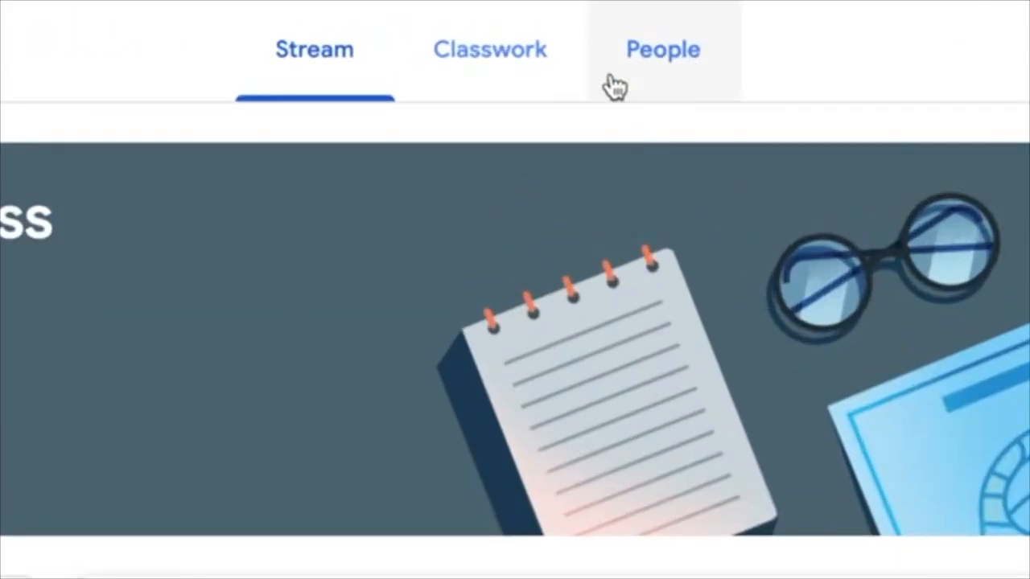
click(663, 48)
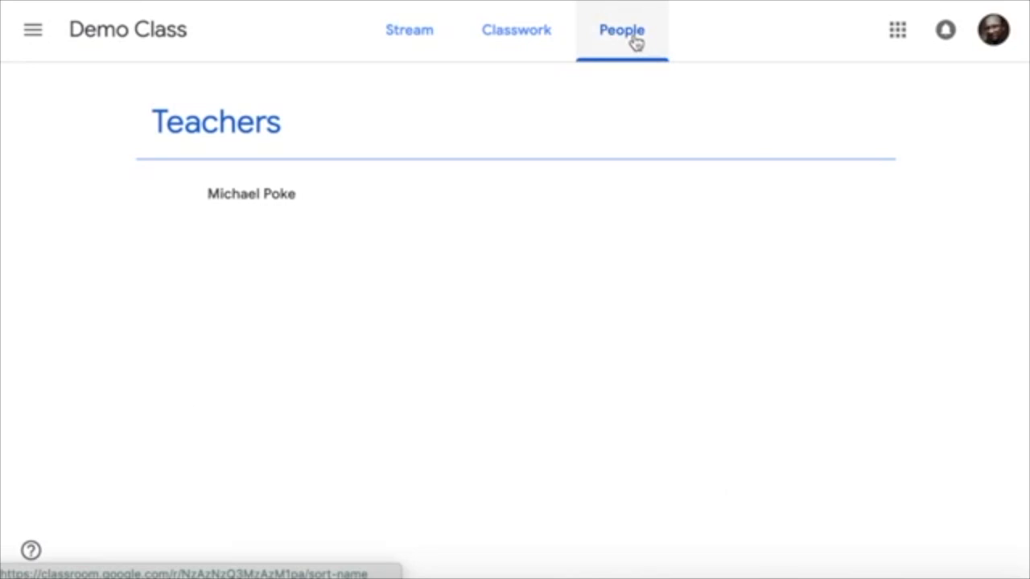
mouse_move(394, 442)
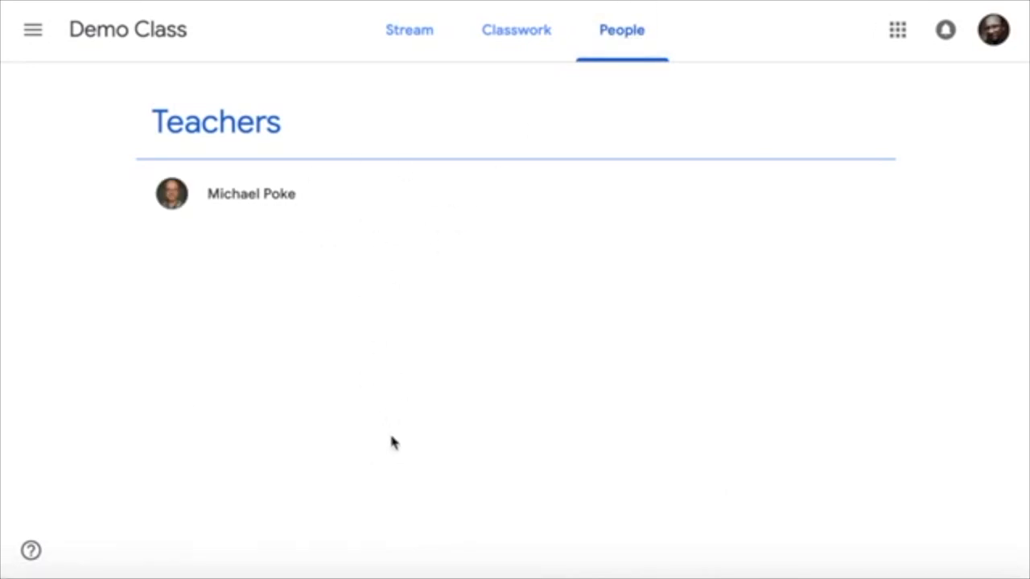
mouse_move(408, 29)
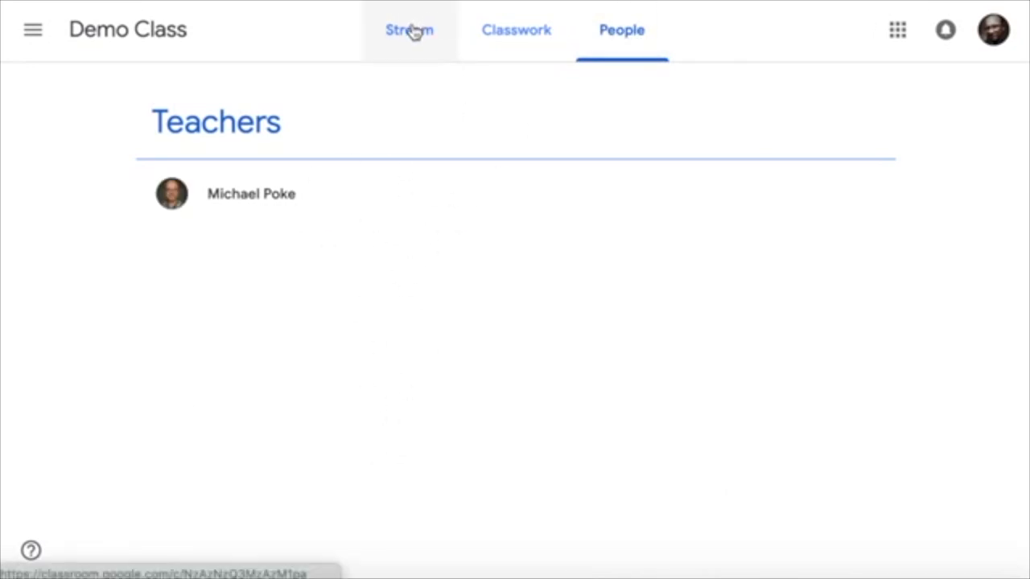
click(408, 29)
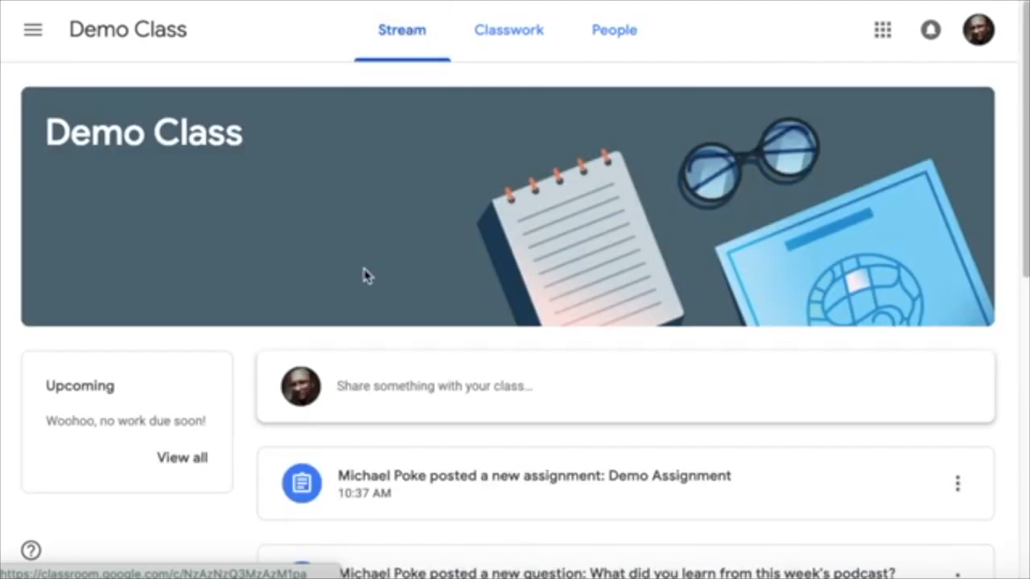